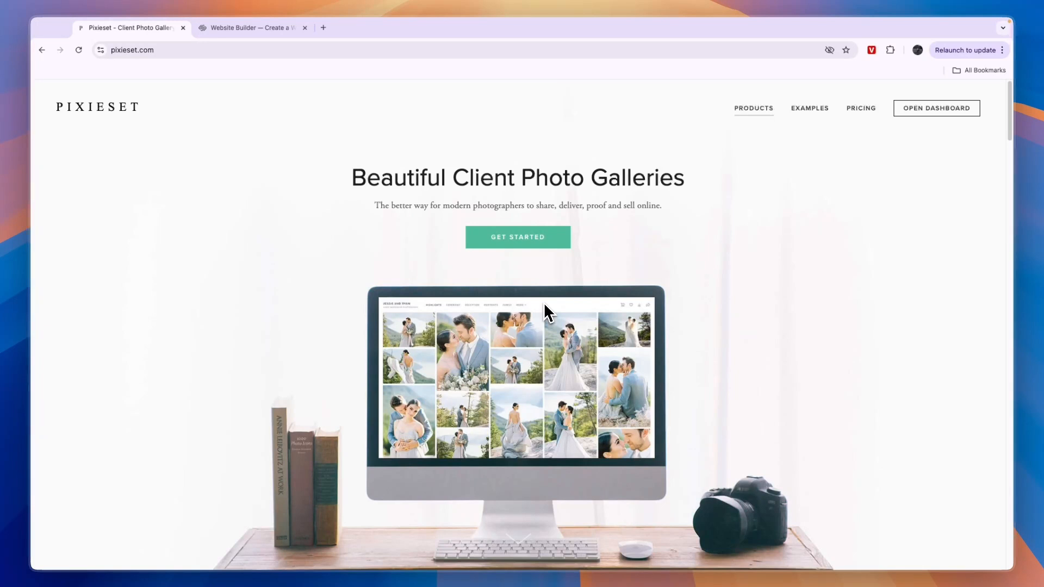
Switch from the Pixieset homepage to the Squarespace website-builder tab
click(250, 27)
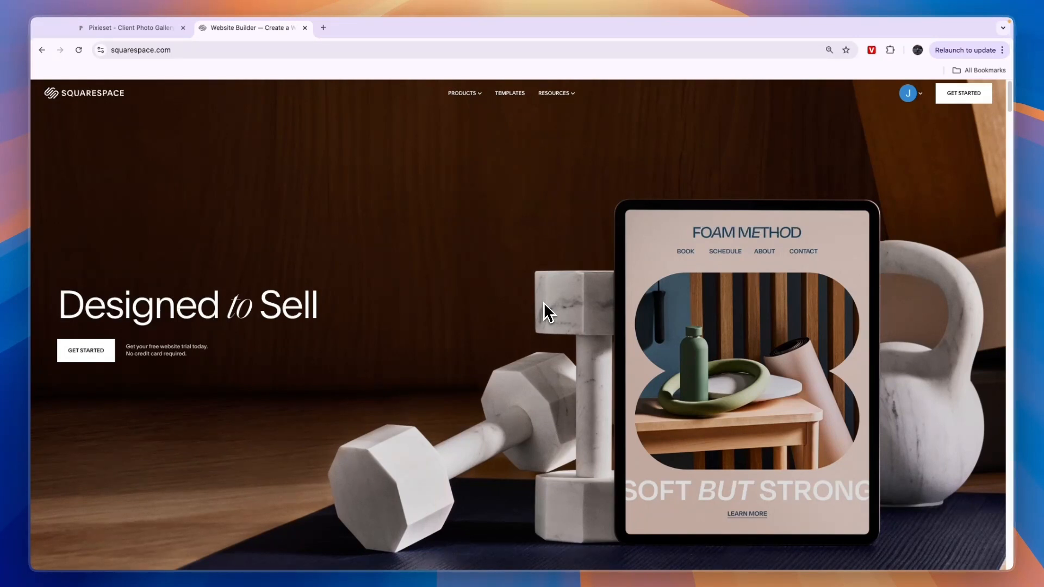
Bring up the Squarespace Products menu listing website, selling and marketing offerings
click(462, 94)
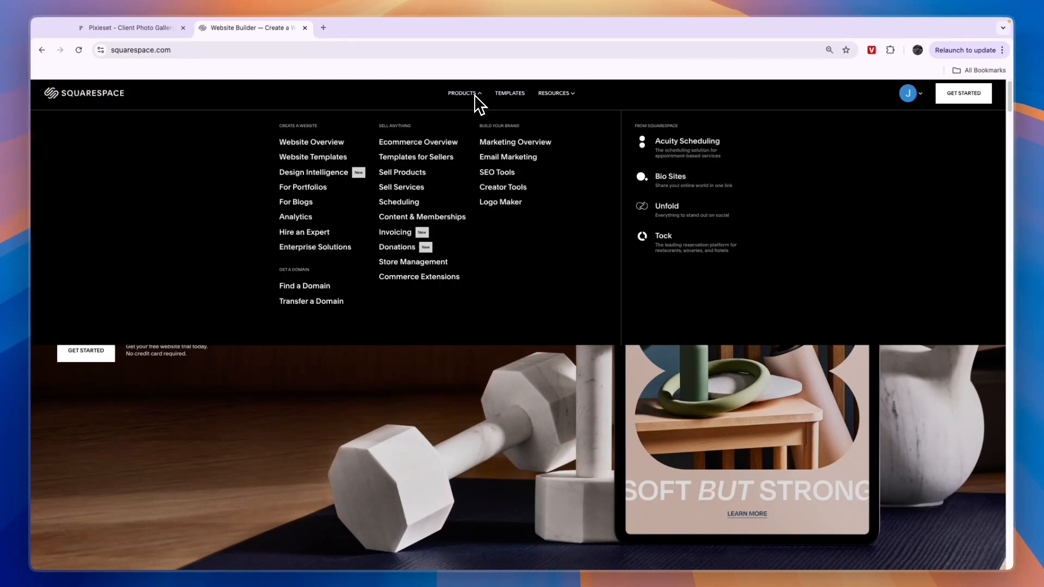
mouse_move(303, 163)
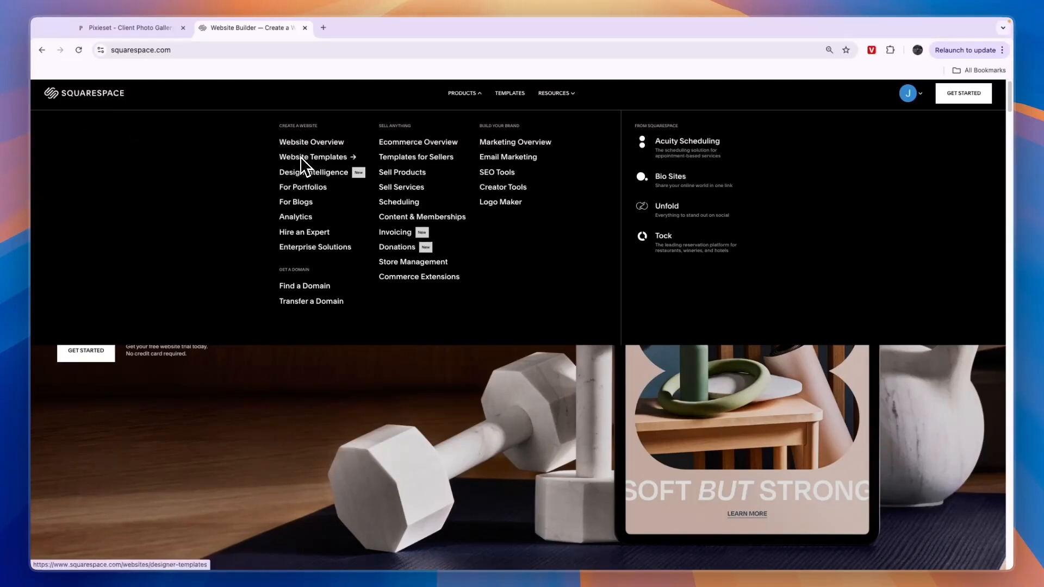
mouse_move(313, 176)
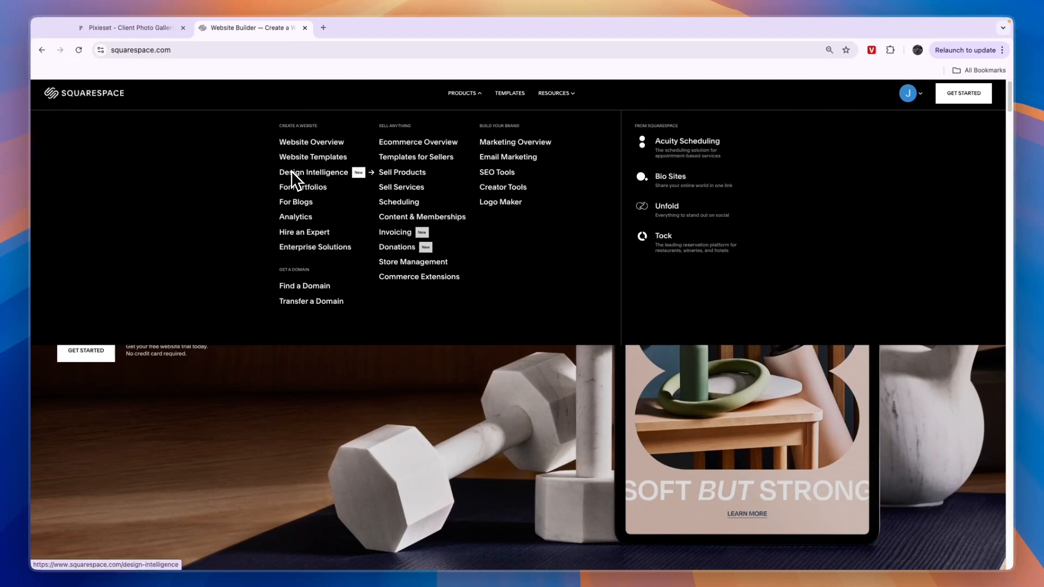
mouse_move(301, 190)
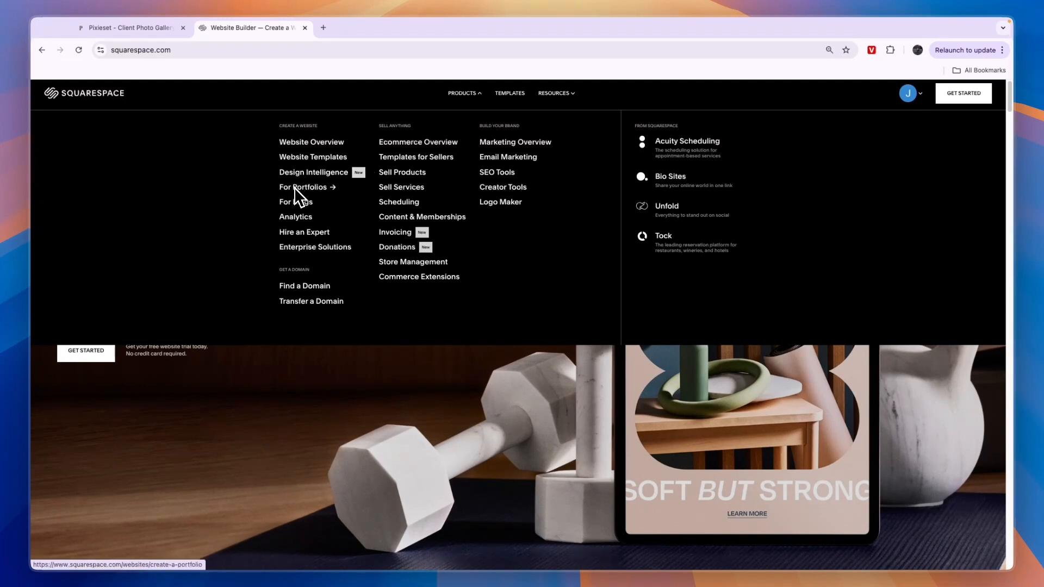
mouse_move(296, 197)
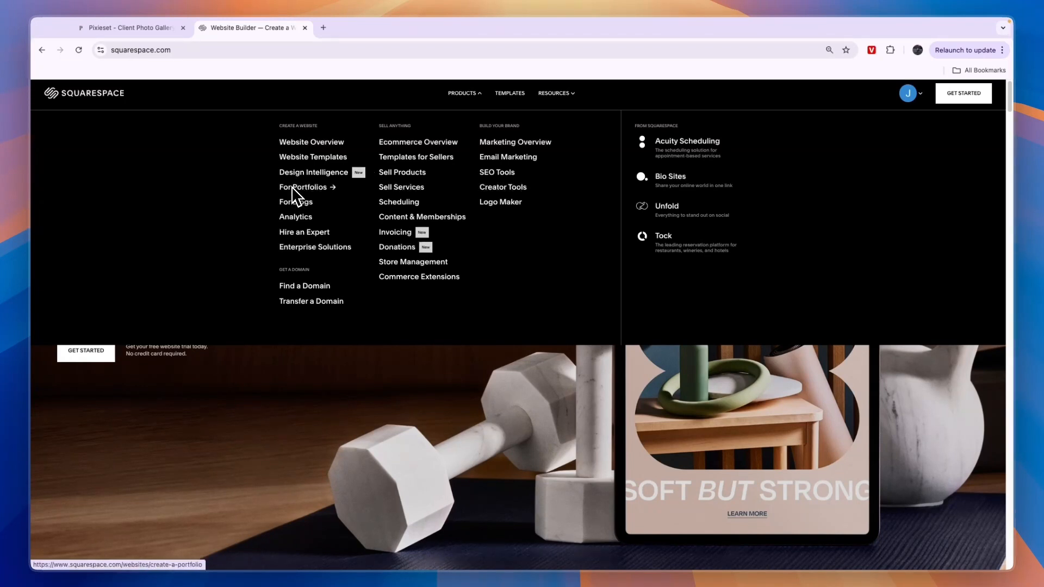
mouse_move(311, 301)
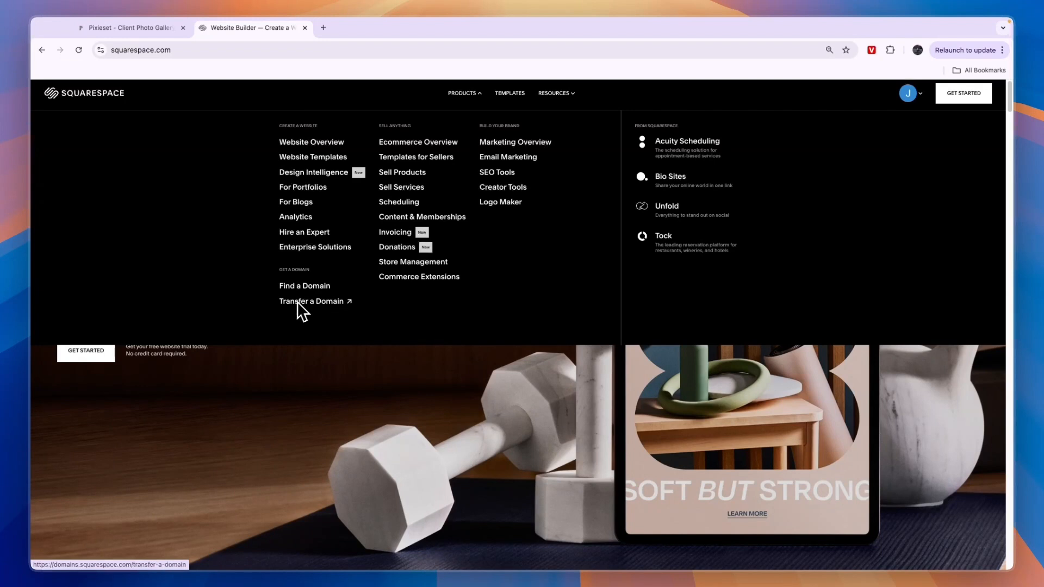
mouse_move(394, 128)
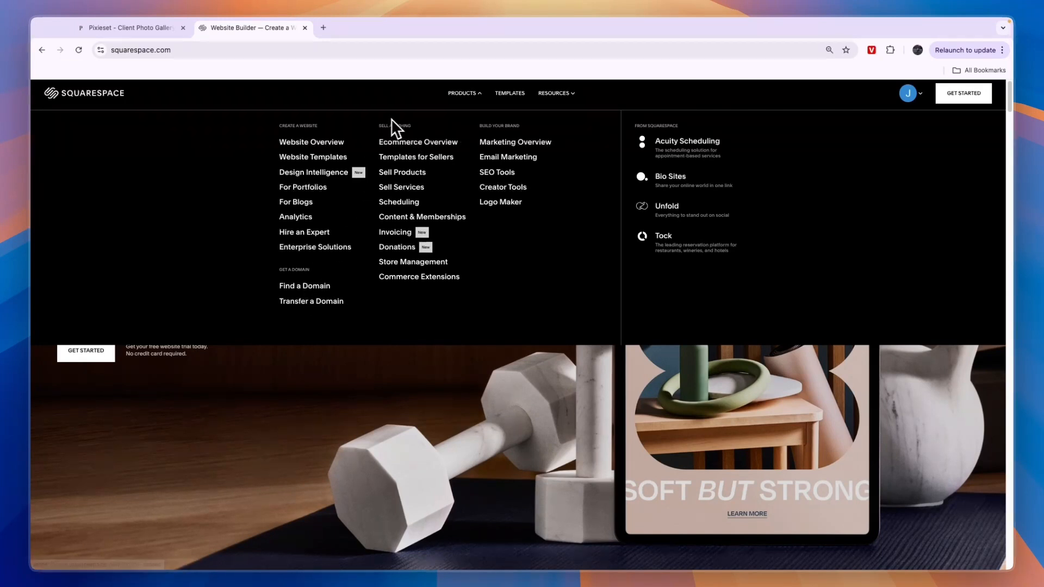
mouse_move(396, 204)
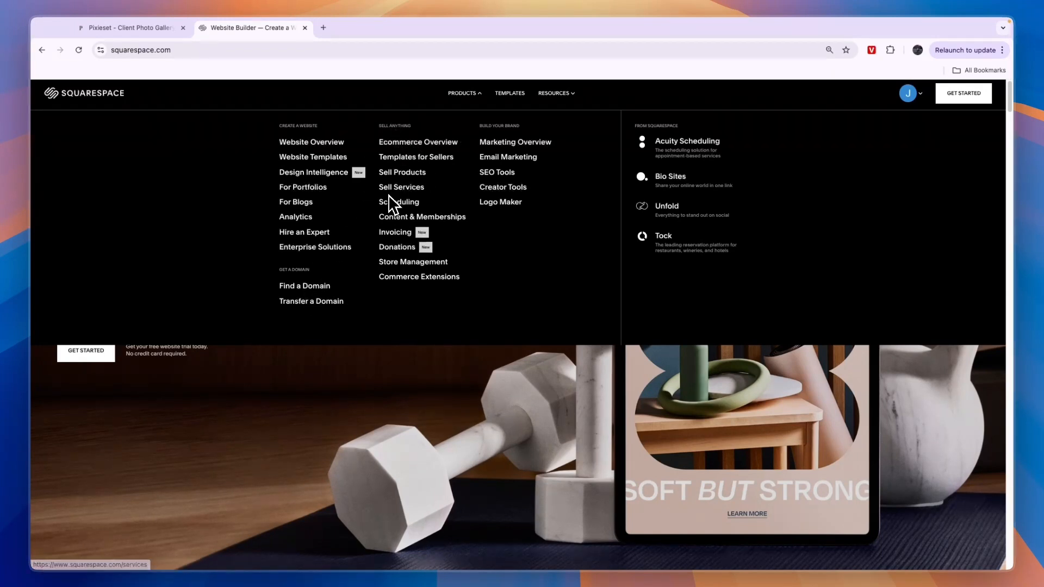
mouse_move(394, 232)
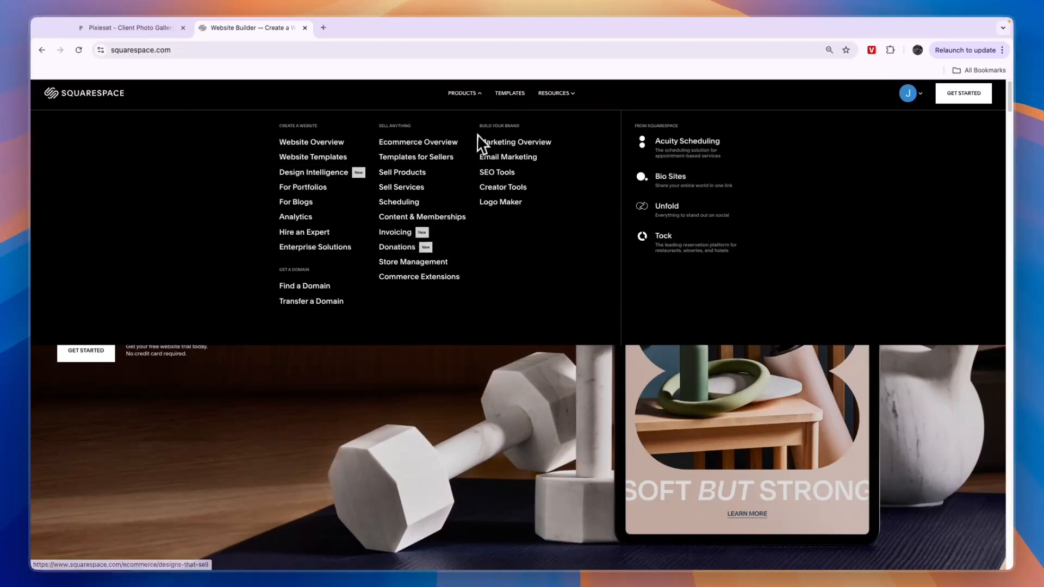
mouse_move(515, 156)
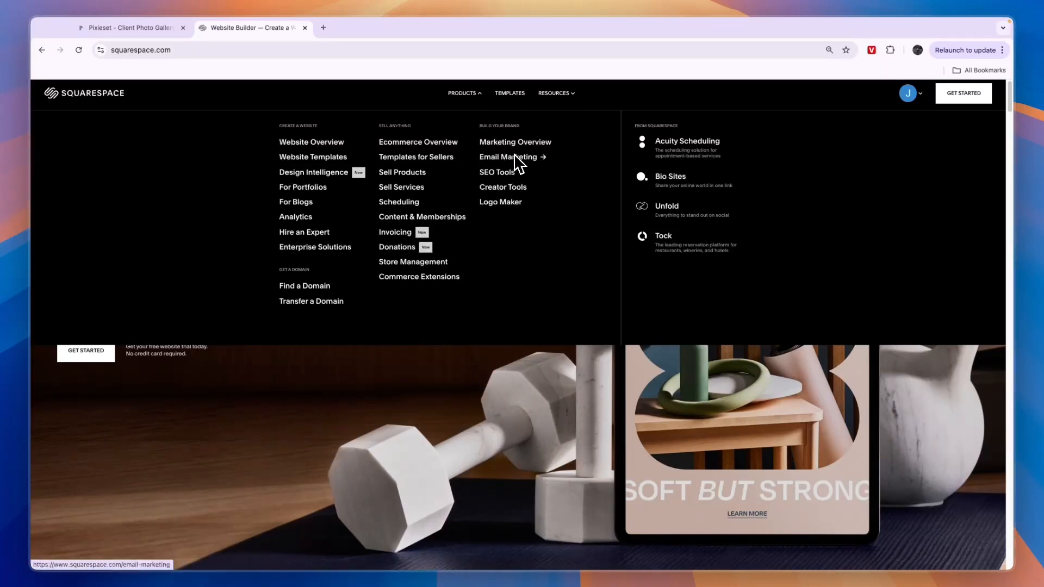
mouse_move(495, 175)
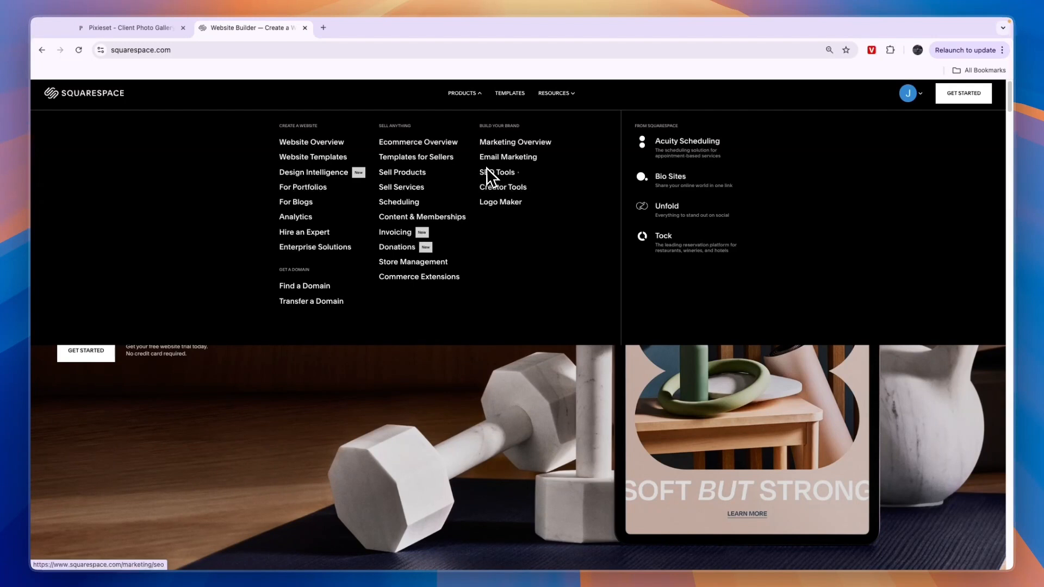
mouse_move(478, 179)
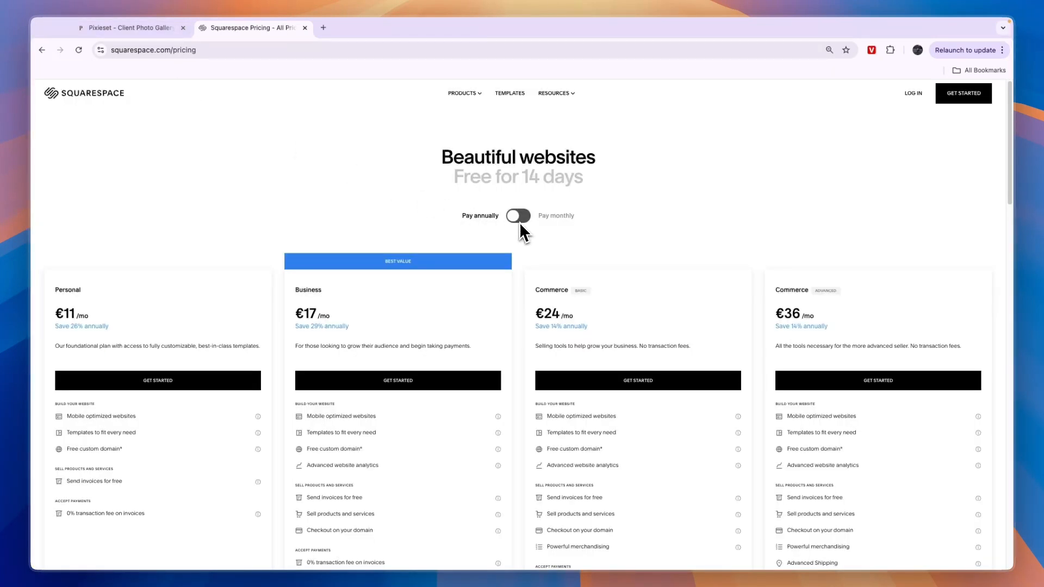
Switch plan prices to monthly billing and highlight the Personal plan's €15 price and description
click(518, 215)
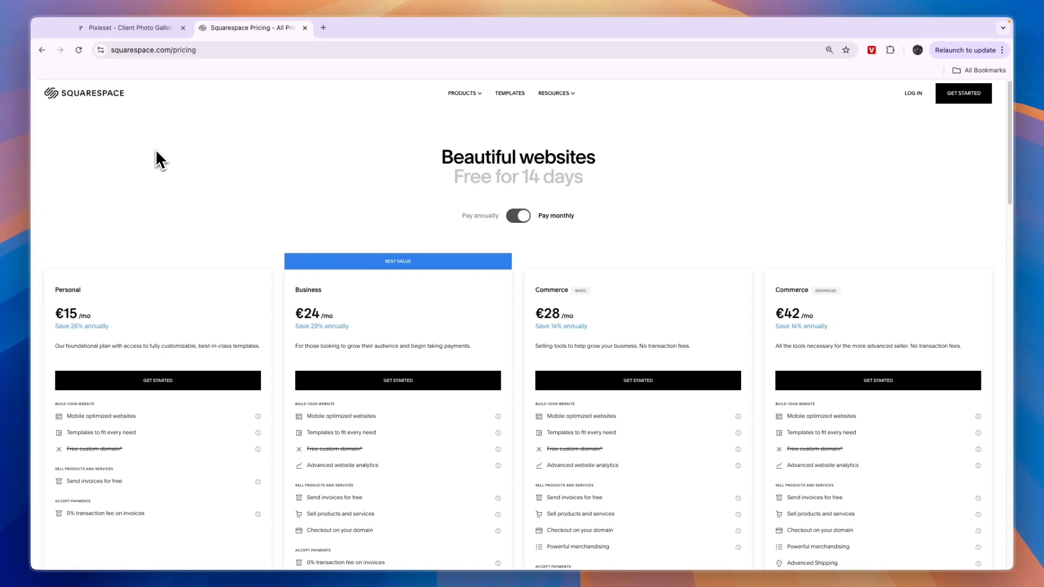
scroll(down, 3)
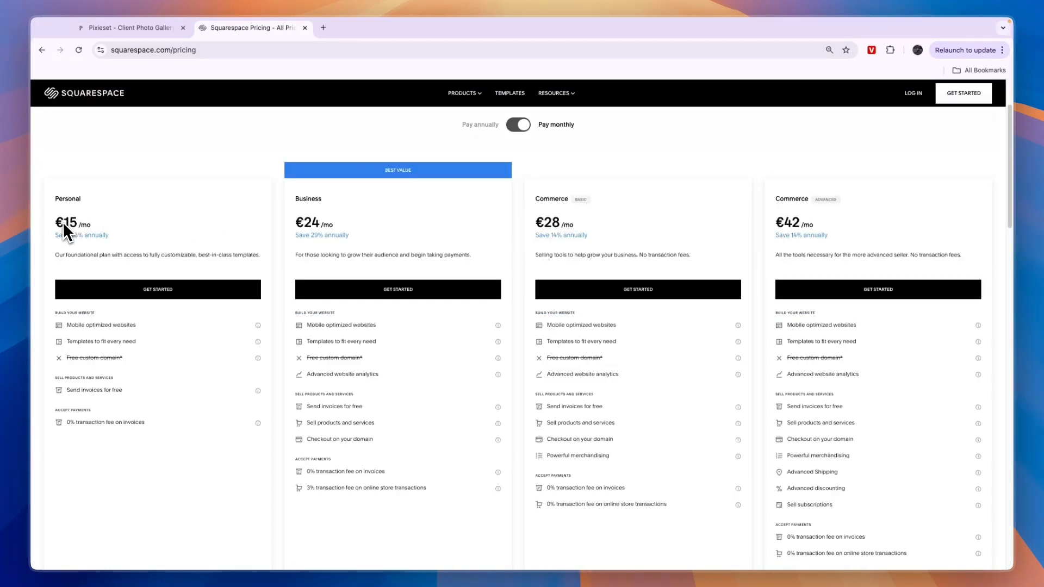
double_click(66, 222)
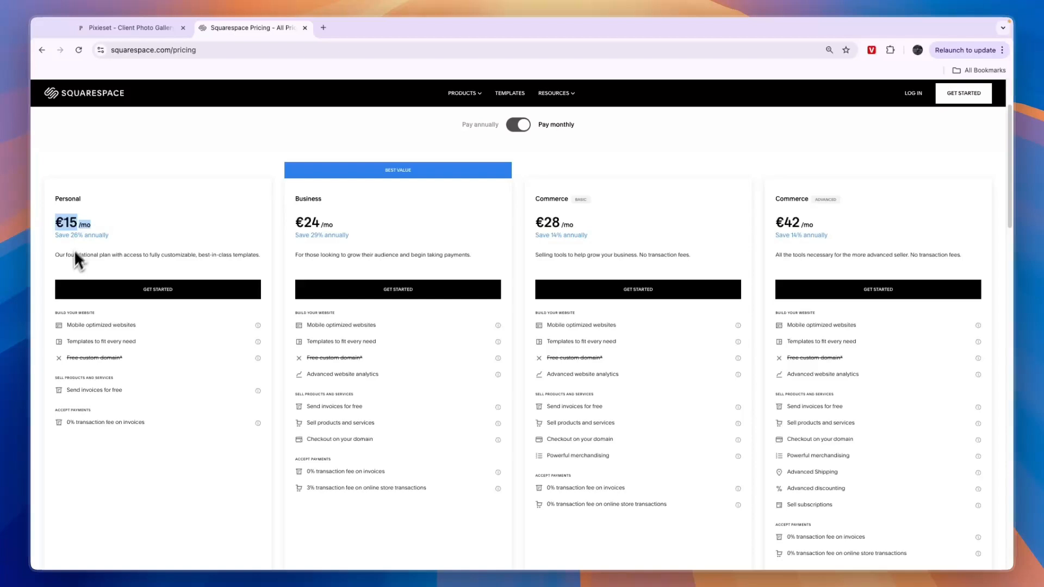
drag(57, 254, 141, 254)
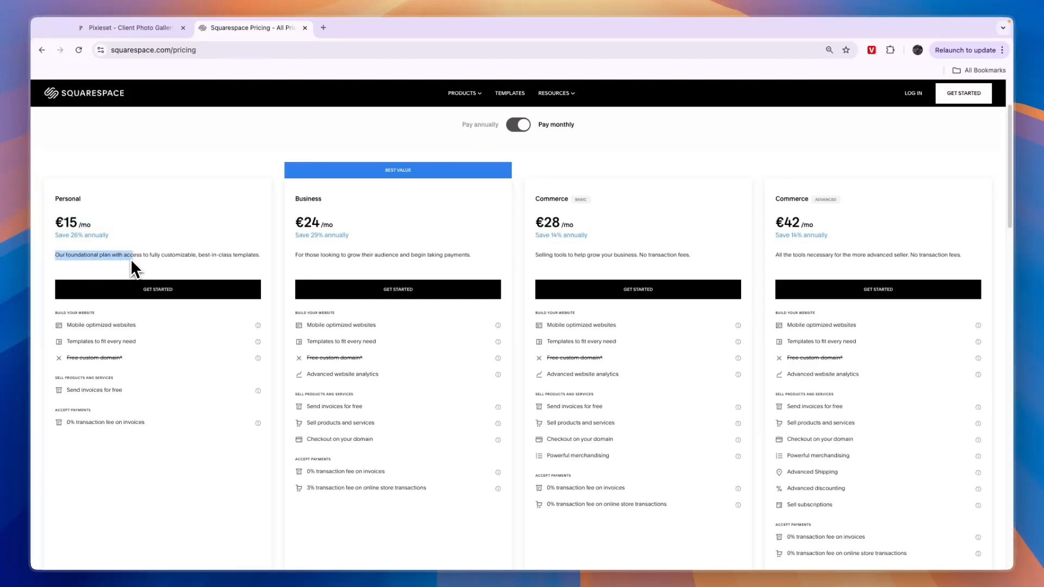
drag(132, 260, 200, 260)
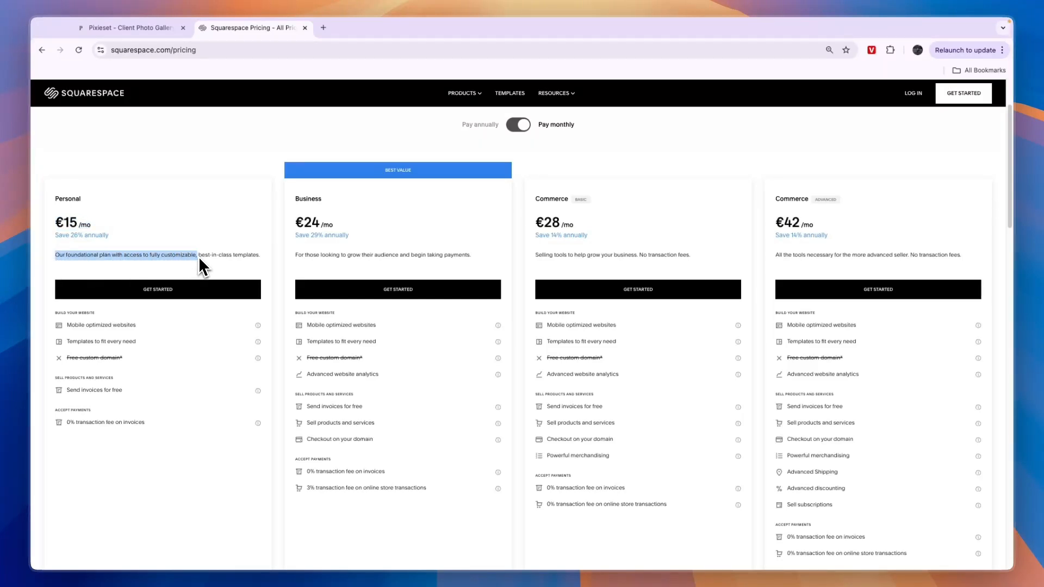
click(220, 254)
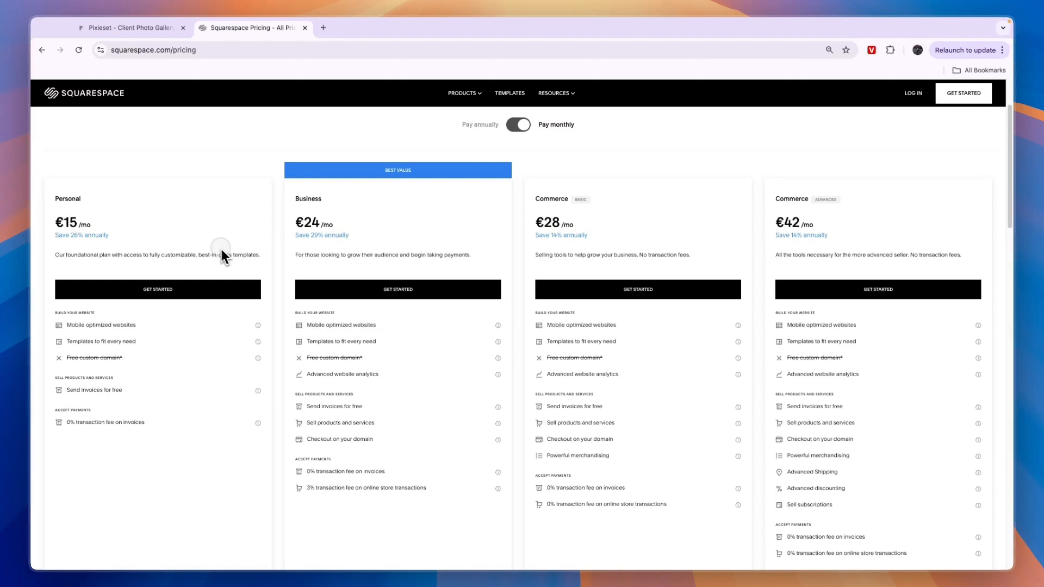
mouse_move(148, 360)
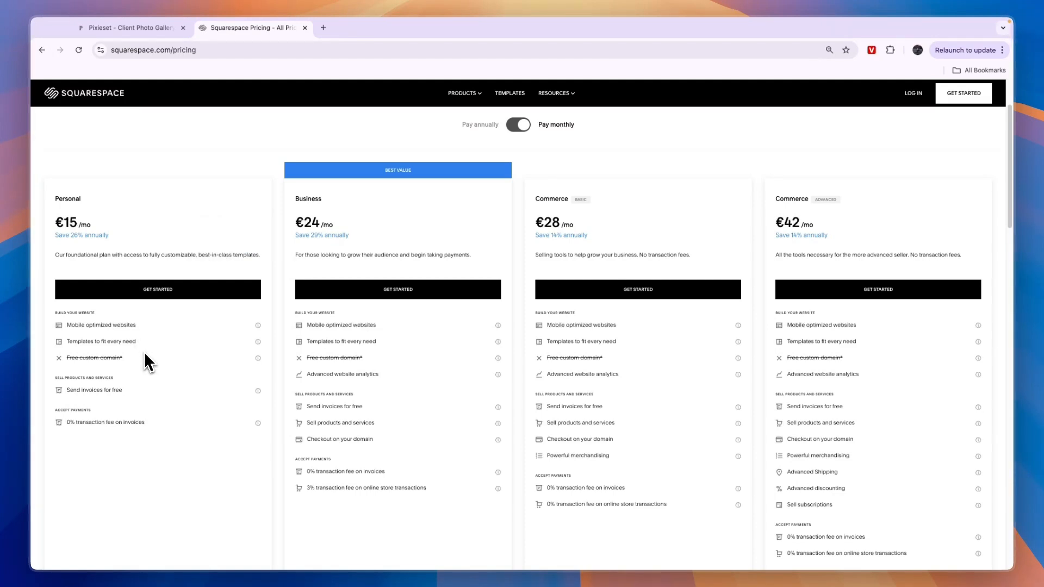
mouse_move(346, 242)
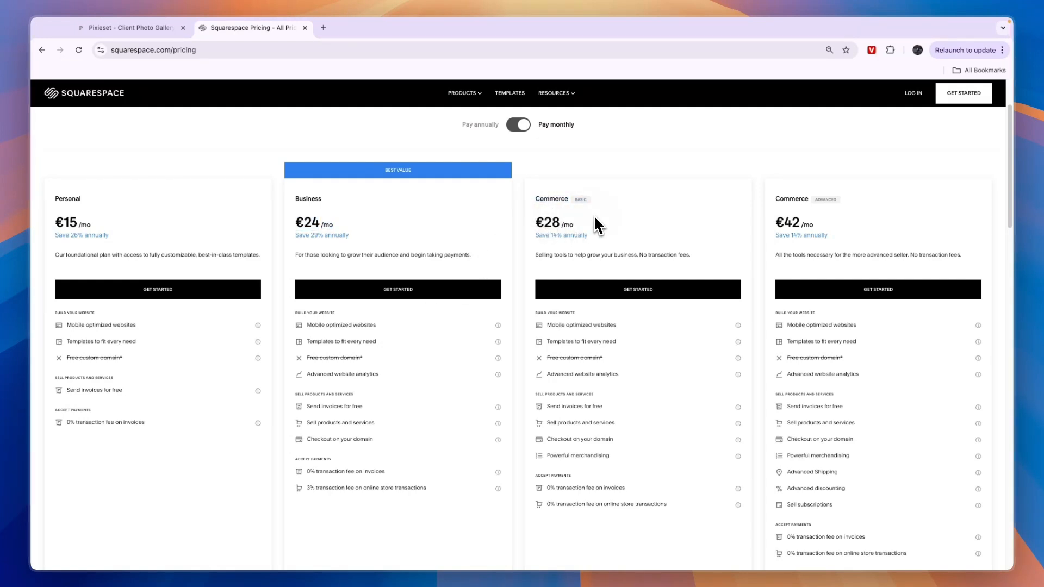
mouse_move(796, 220)
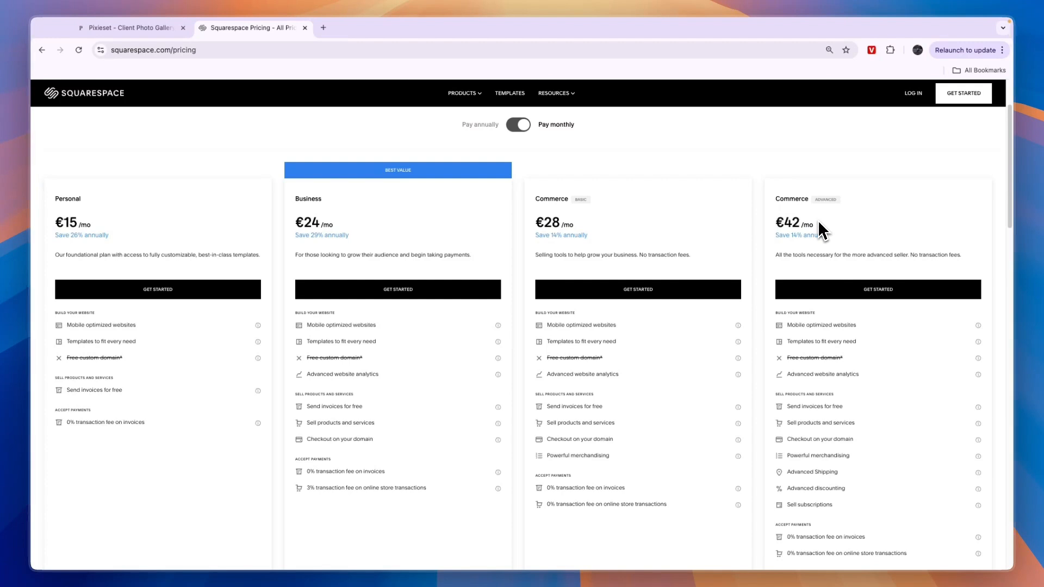
mouse_move(570, 184)
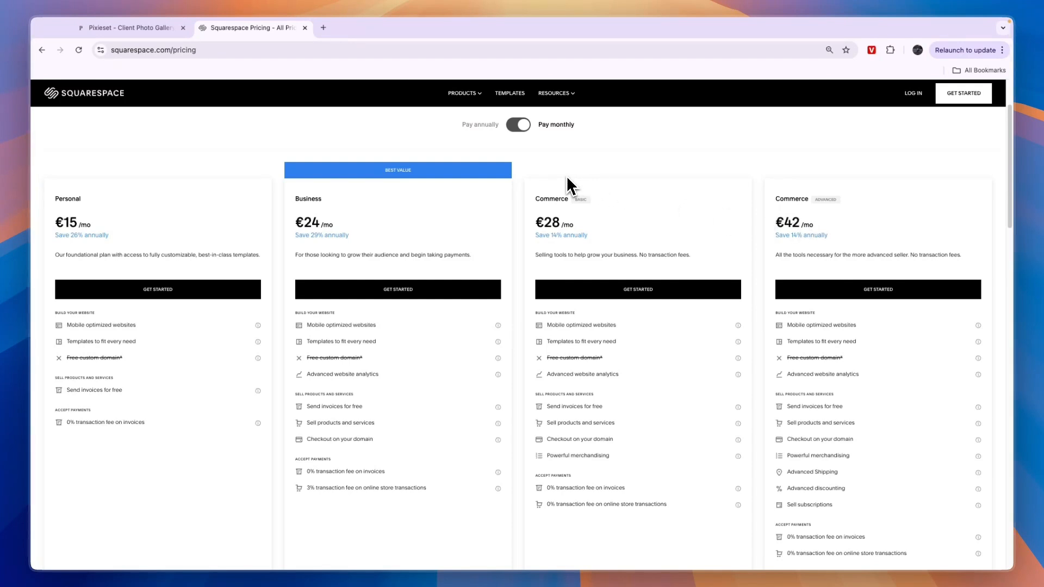
mouse_move(90, 219)
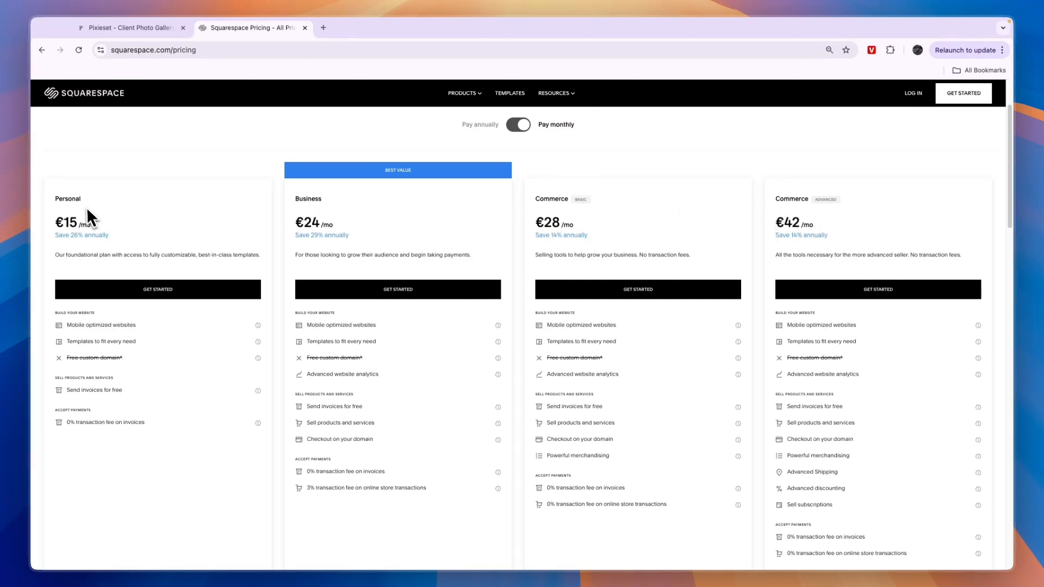
mouse_move(87, 172)
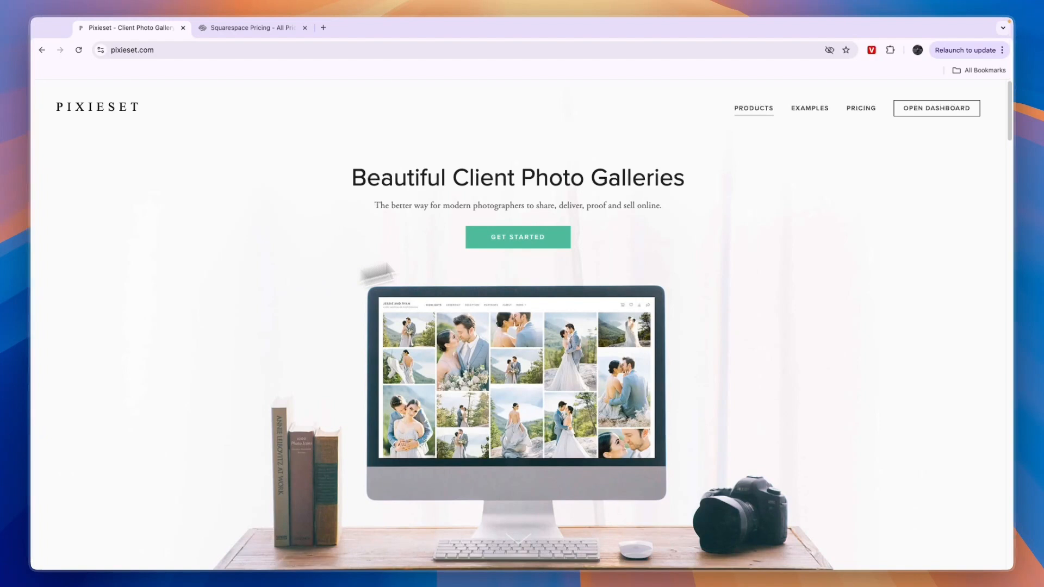
Reach the Pixieset Client Gallery plan table: Free $0, Basic $8, Plus $16, Pro $24, Ultimate $40
click(752, 108)
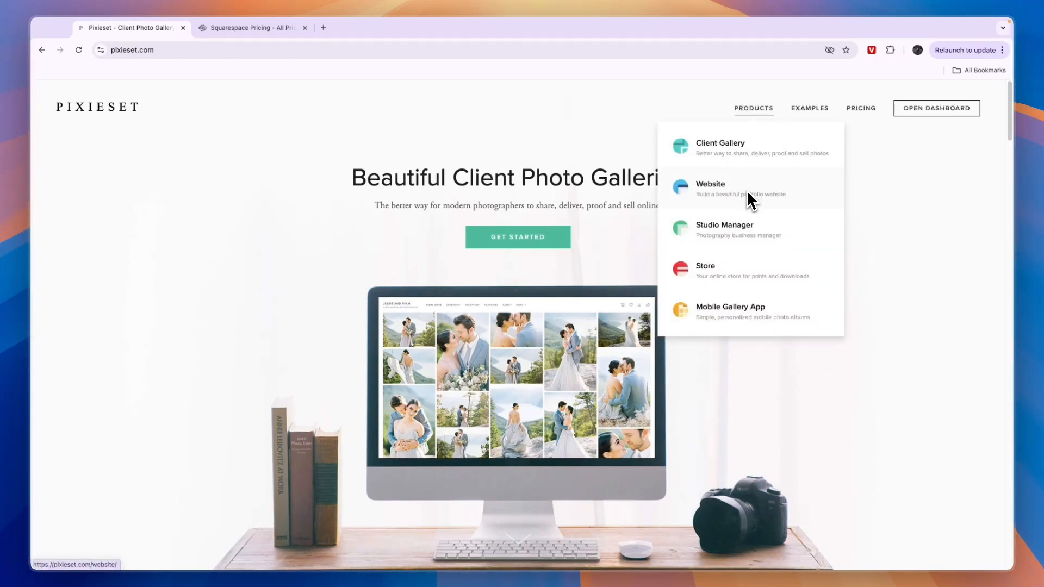
mouse_move(772, 207)
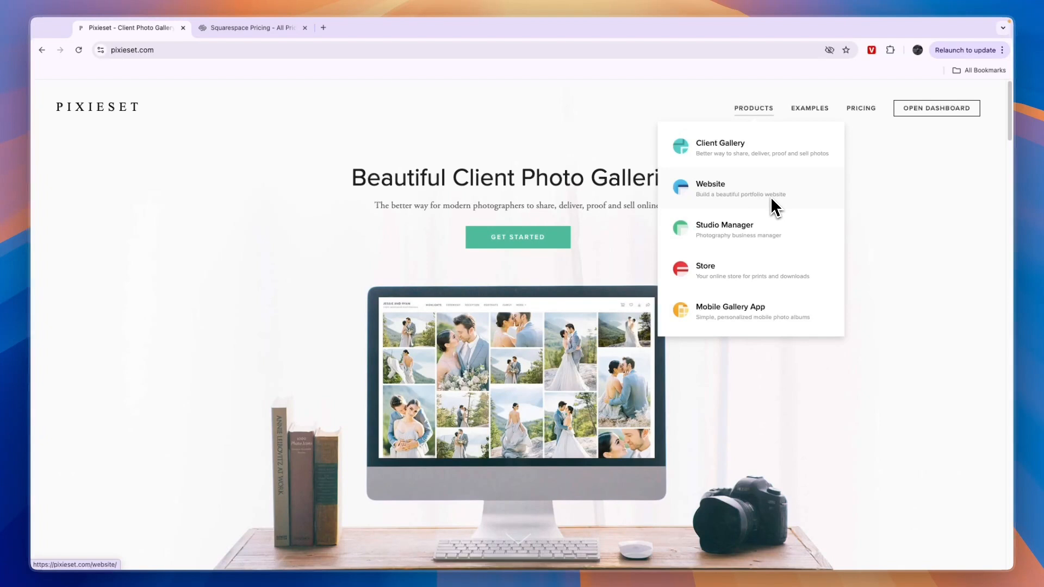
mouse_move(724, 244)
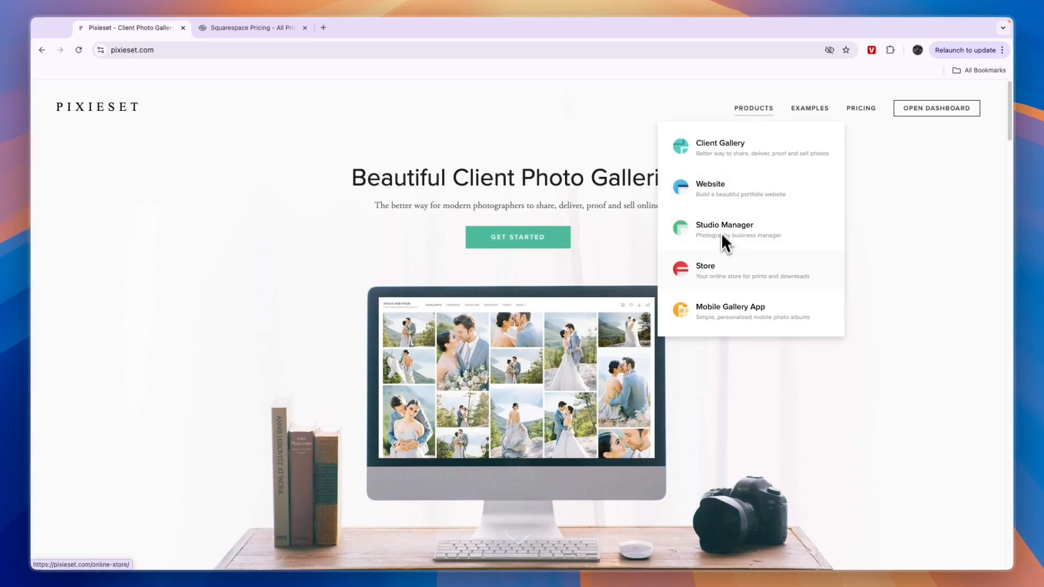
mouse_move(737, 282)
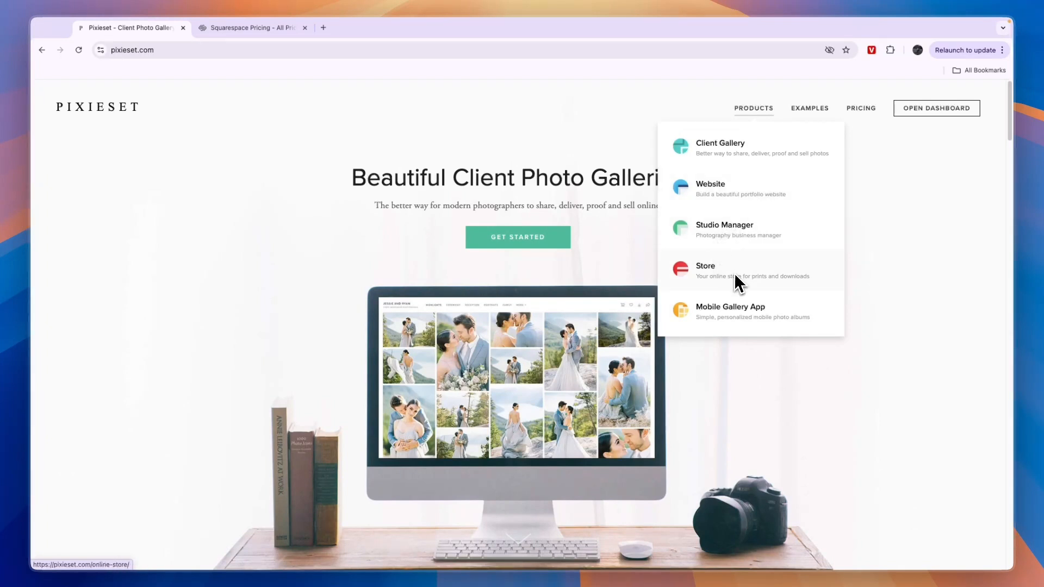
mouse_move(728, 273)
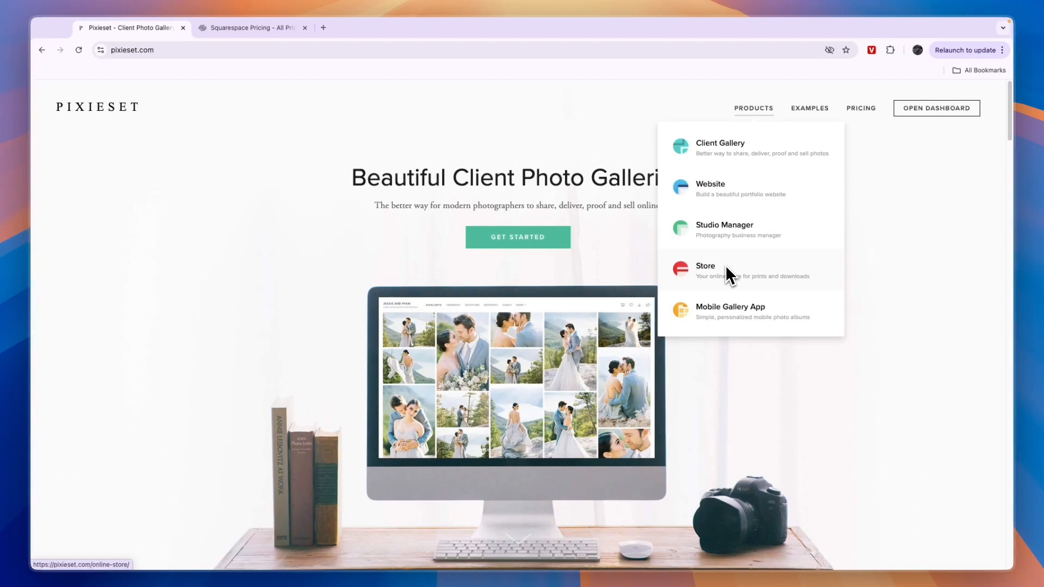
mouse_move(724, 285)
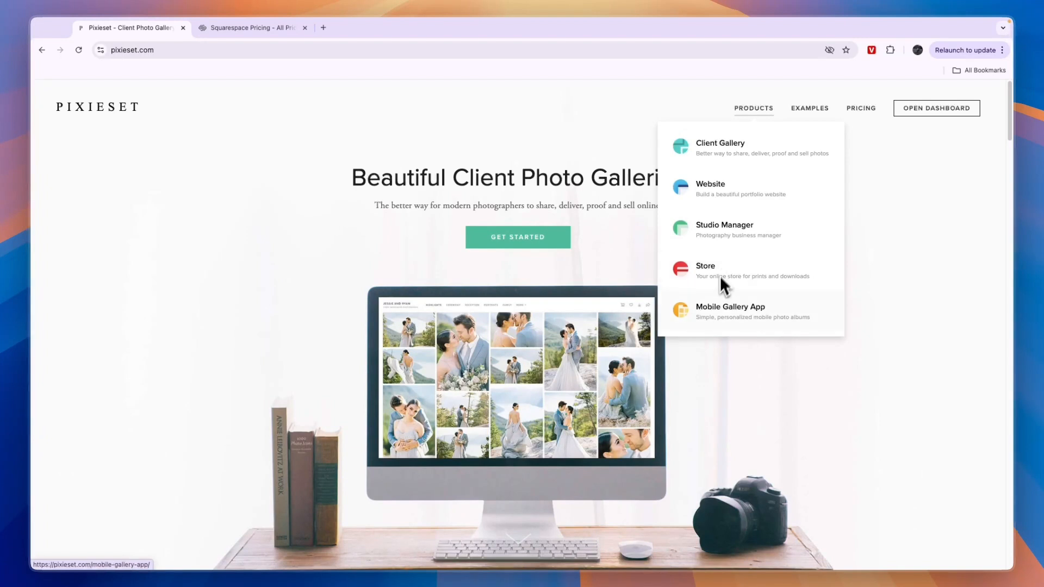
click(858, 108)
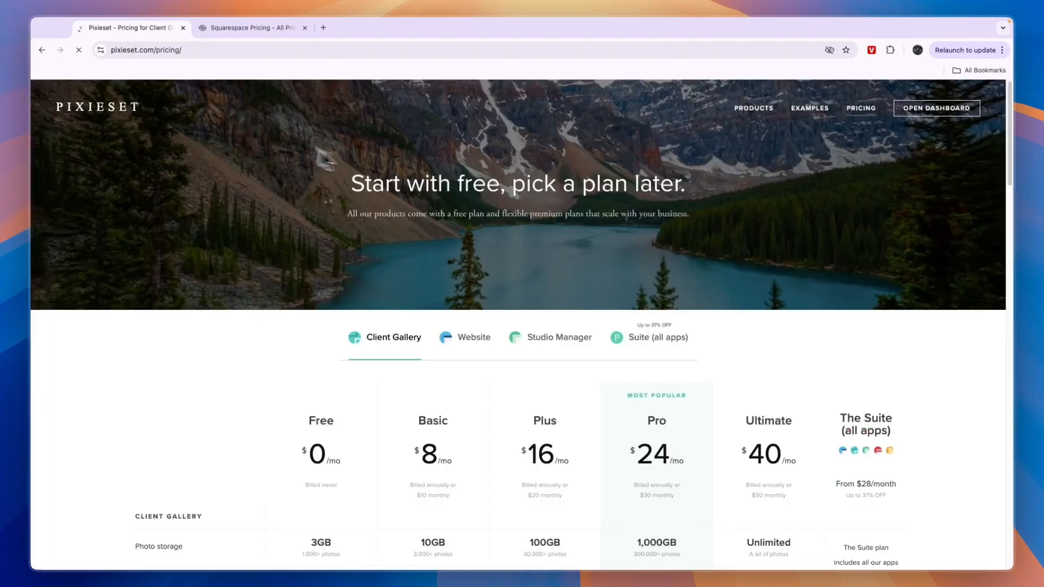
scroll(down, 3)
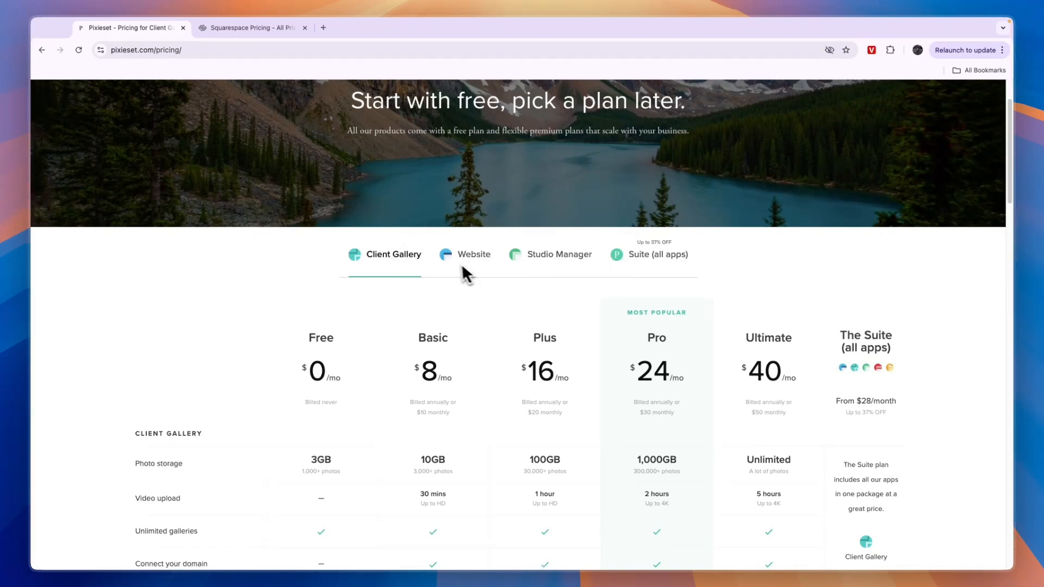
scroll(down, 3)
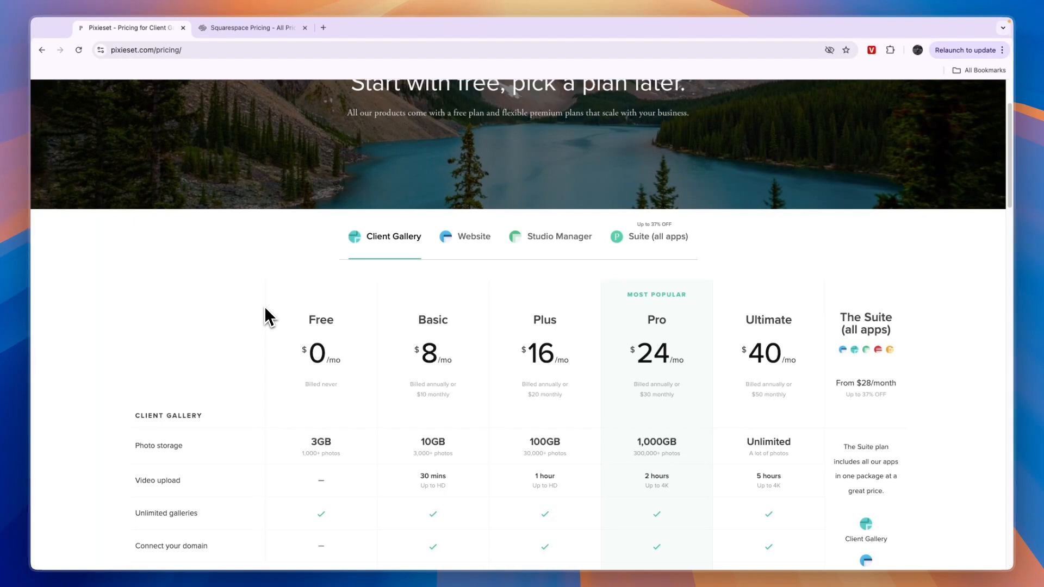
mouse_move(266, 287)
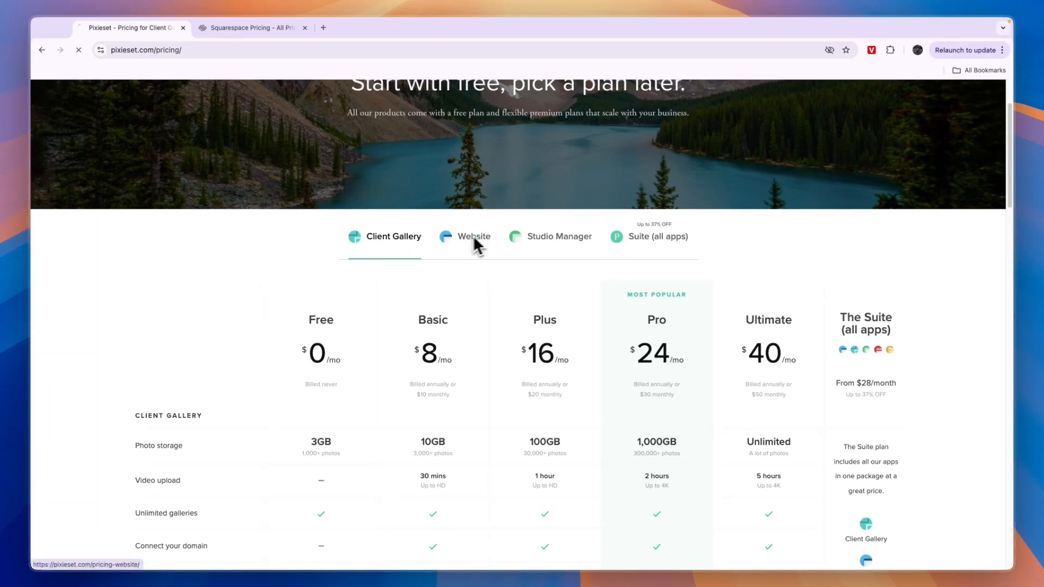
Show the Website plans (Free $0, Plus $12, Pro $18) and review the feature table, noting the free 5-post blog limit
click(474, 236)
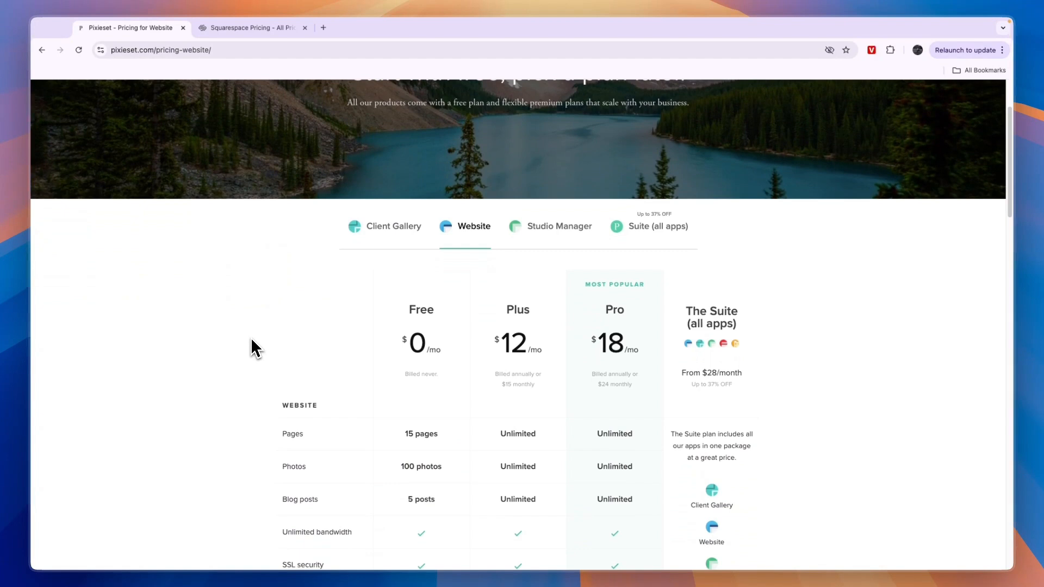
scroll(down, 3)
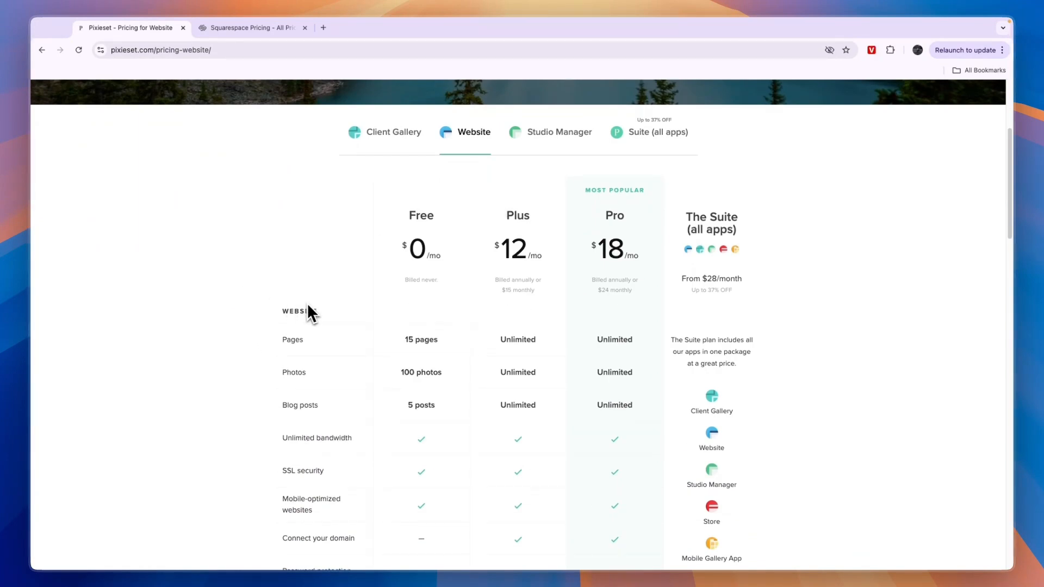
double_click(421, 371)
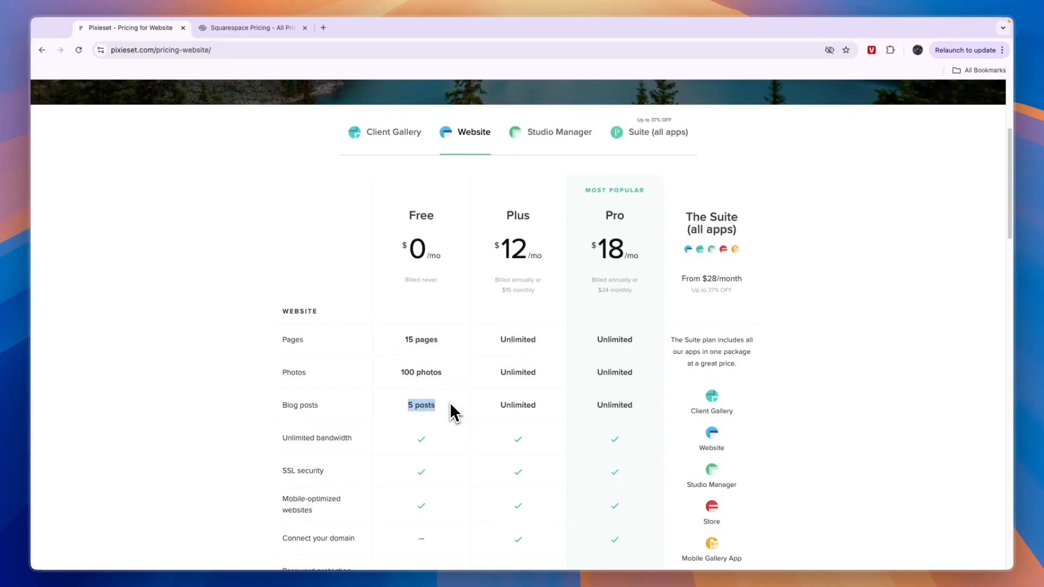
scroll(down, 3)
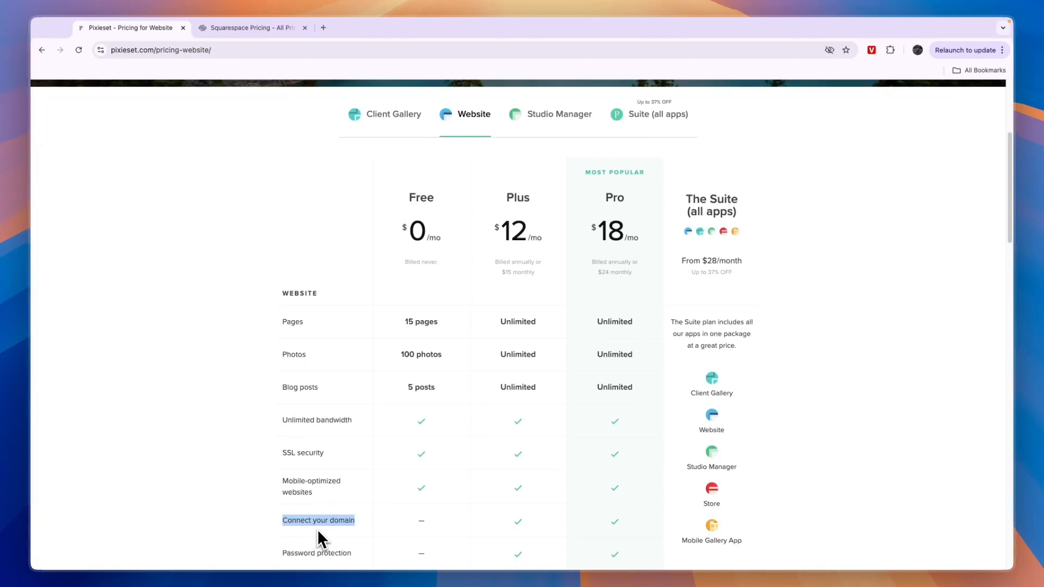
mouse_move(392, 476)
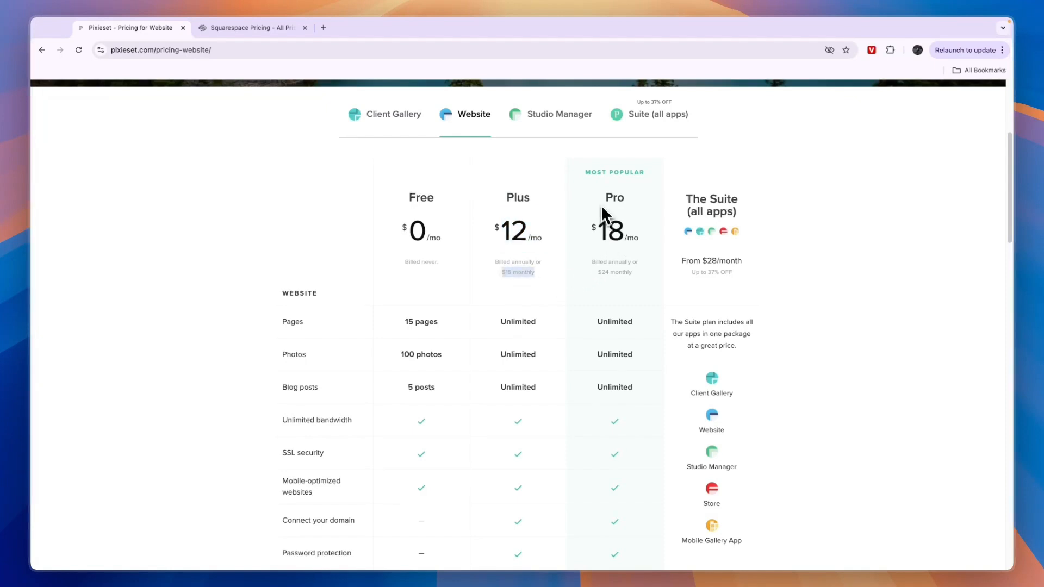
scroll(down, 3)
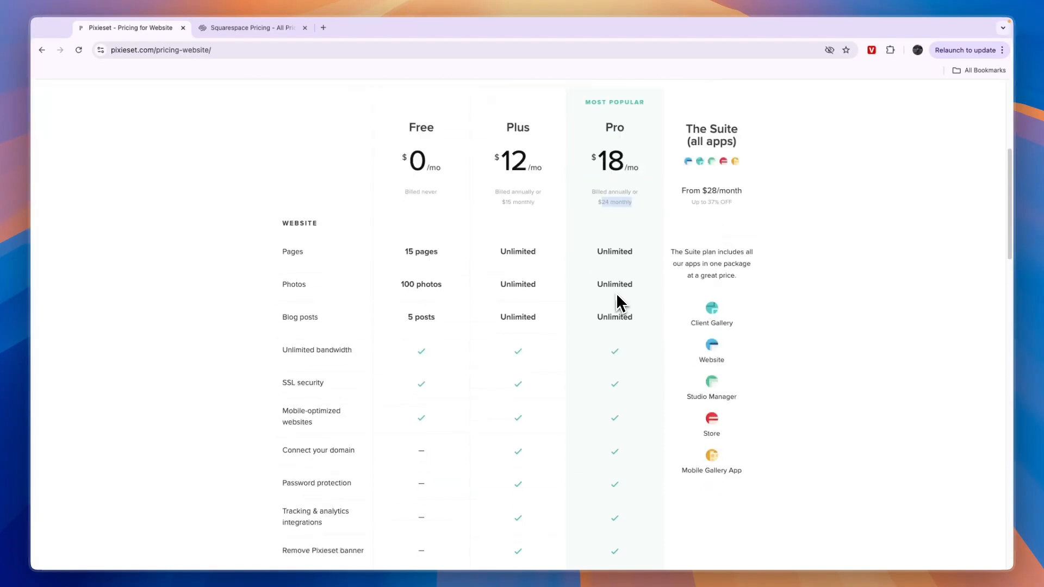
scroll(down, 3)
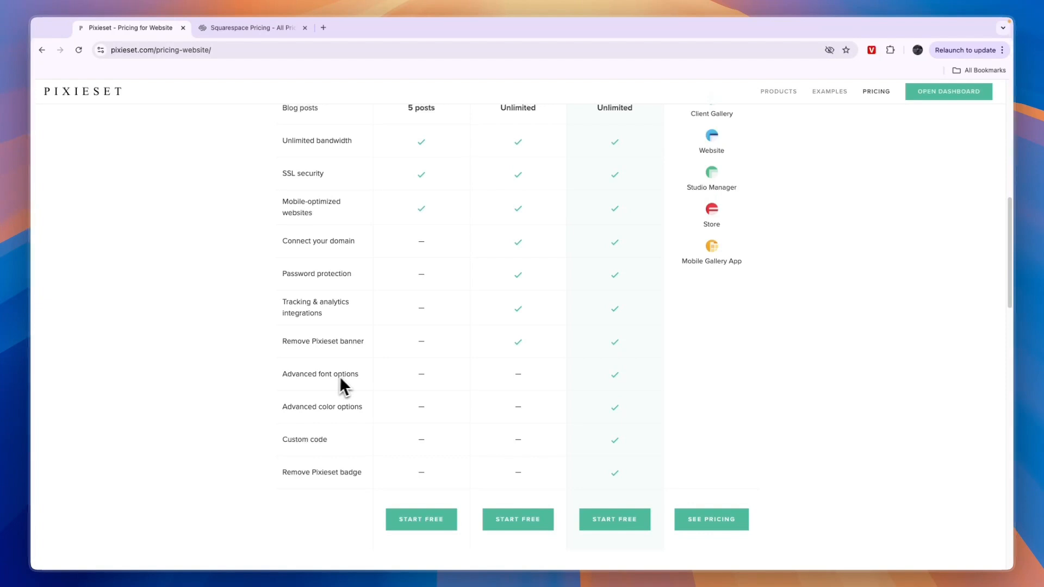
mouse_move(332, 403)
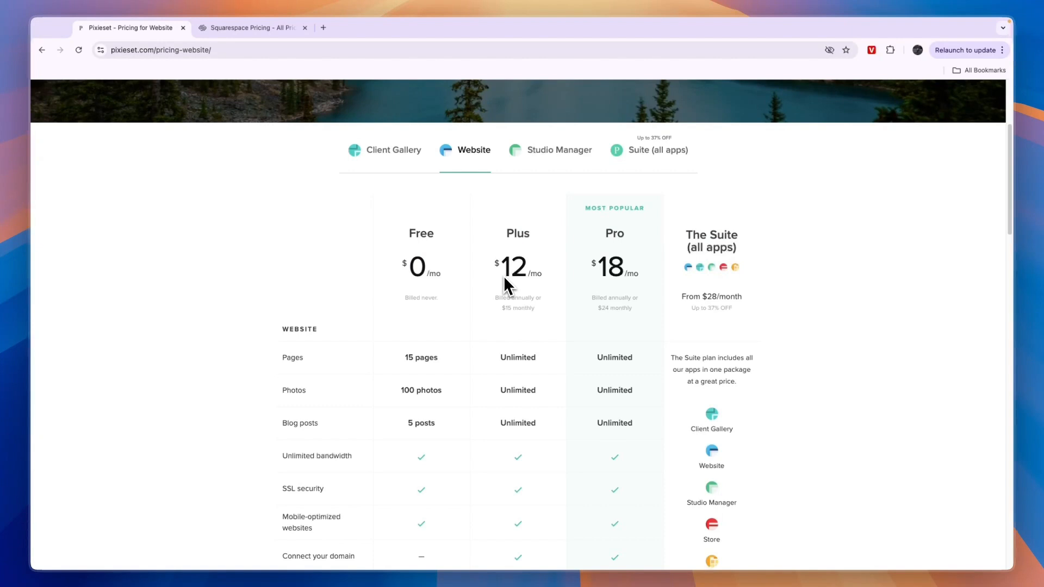
mouse_move(417, 278)
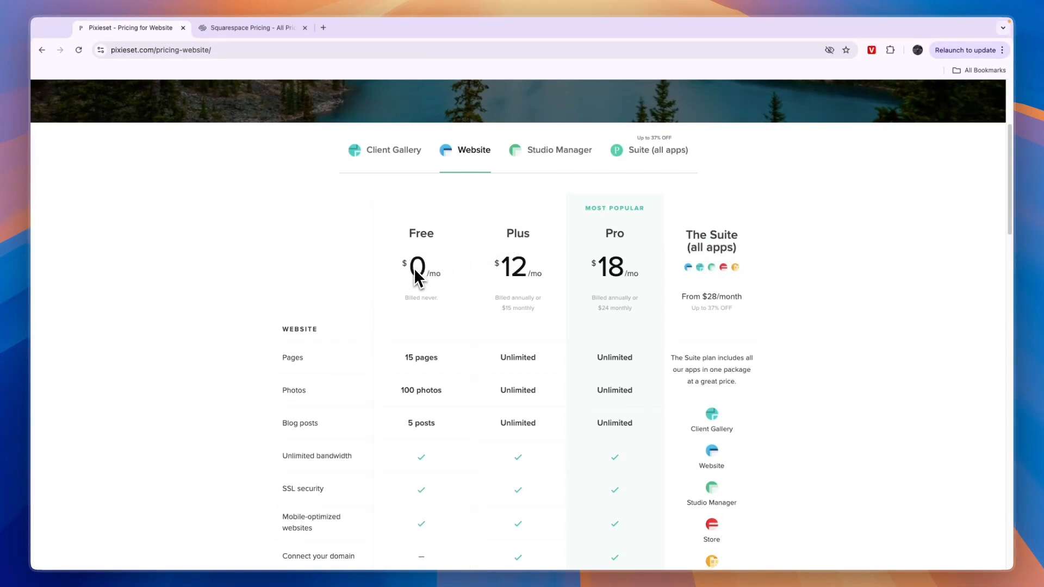
mouse_move(447, 289)
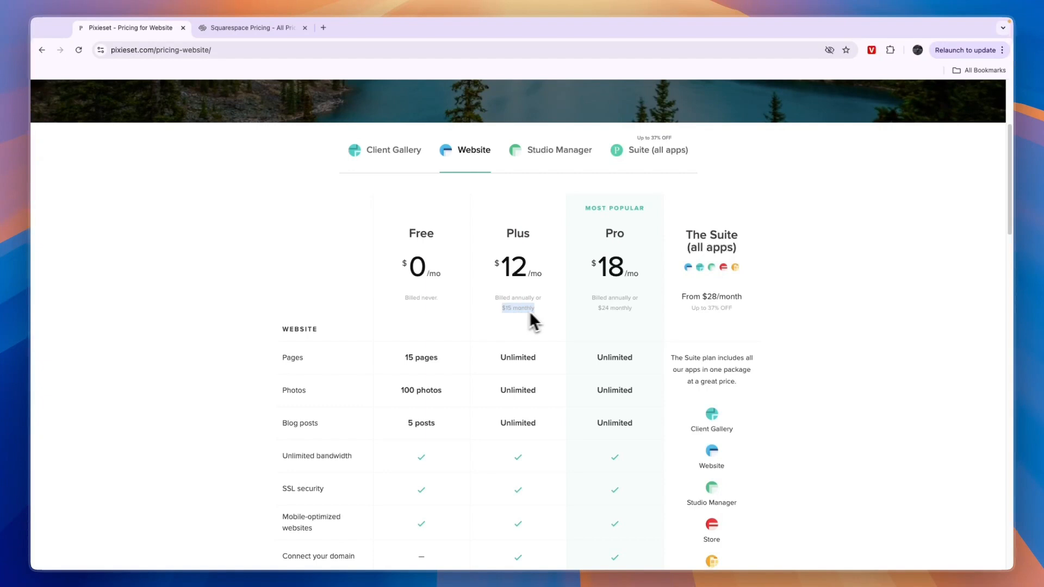
Compare briefly against the Squarespace pricing tab and return to Pixieset website pricing
click(251, 27)
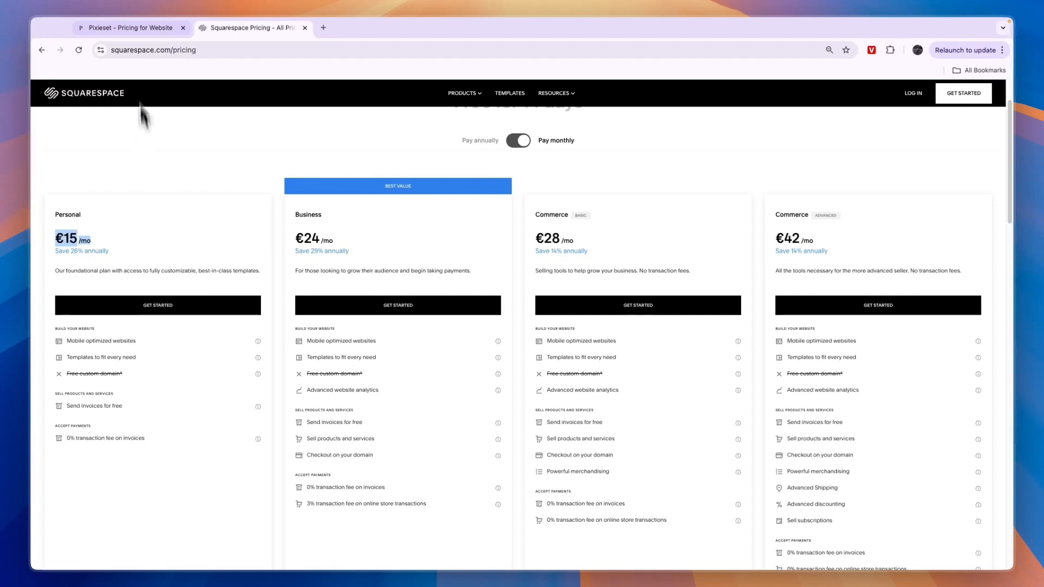
click(131, 40)
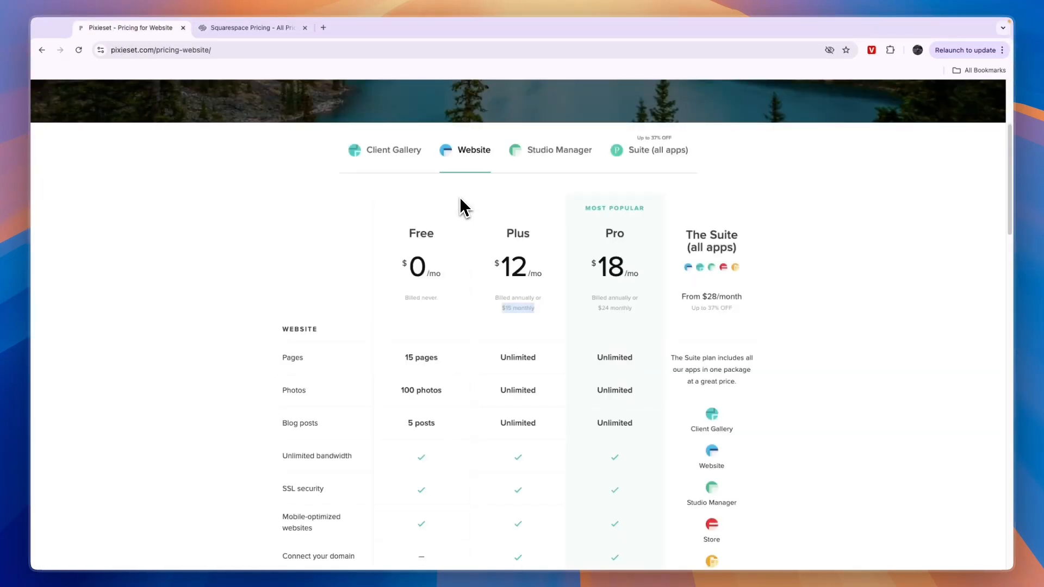
Review the Suite (all apps) plans—Starter $28, Pro $38, Ultimate $55—then head to the Pixieset home page
click(655, 150)
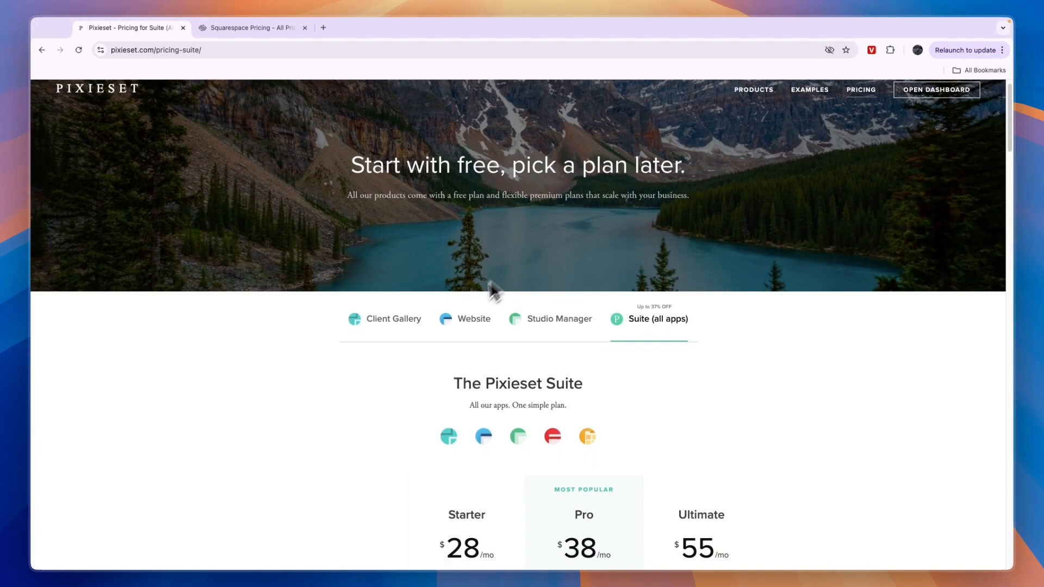
scroll(down, 3)
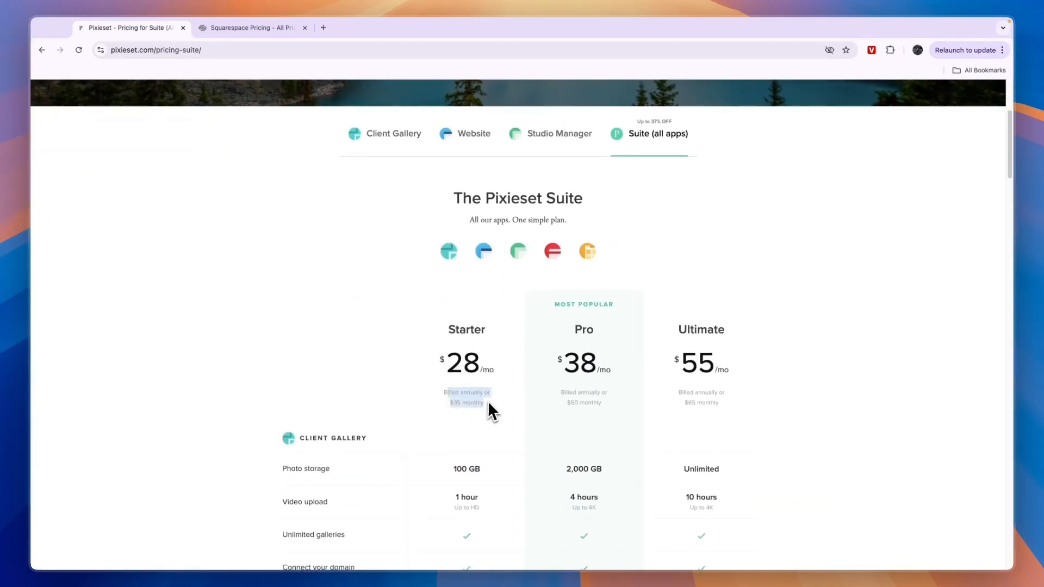
scroll(down, 3)
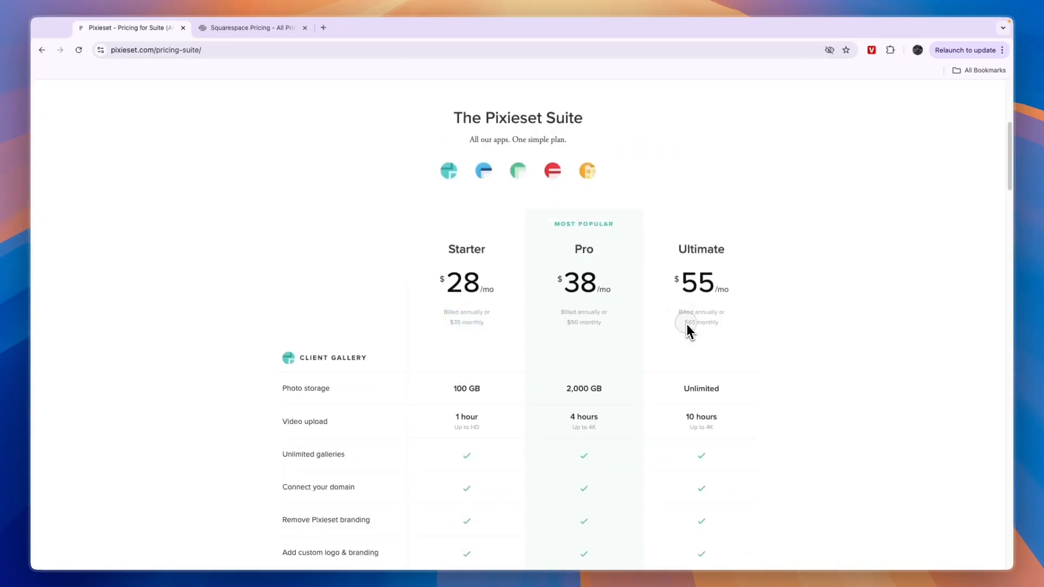
scroll(down, 3)
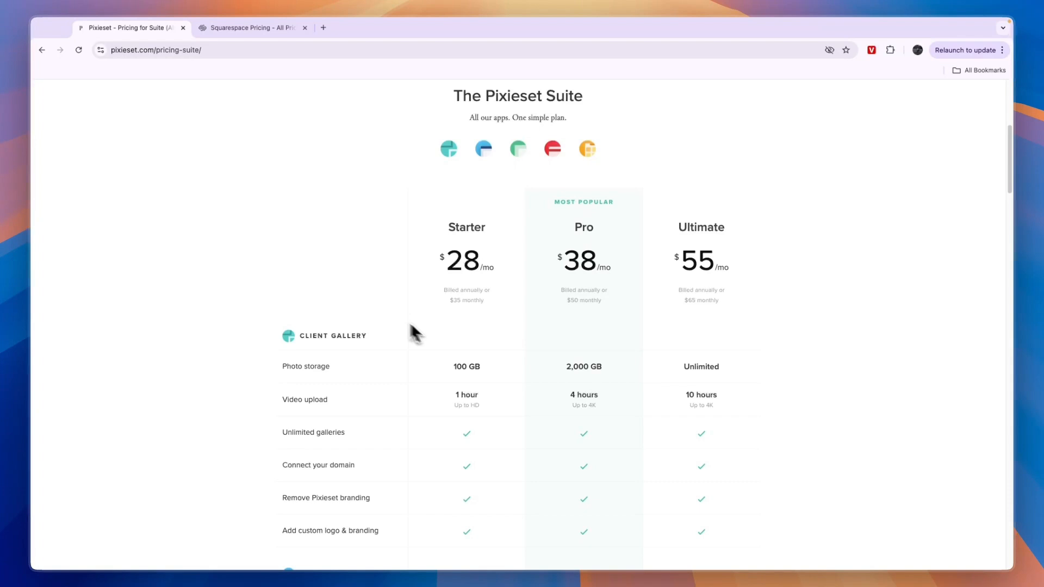
click(96, 108)
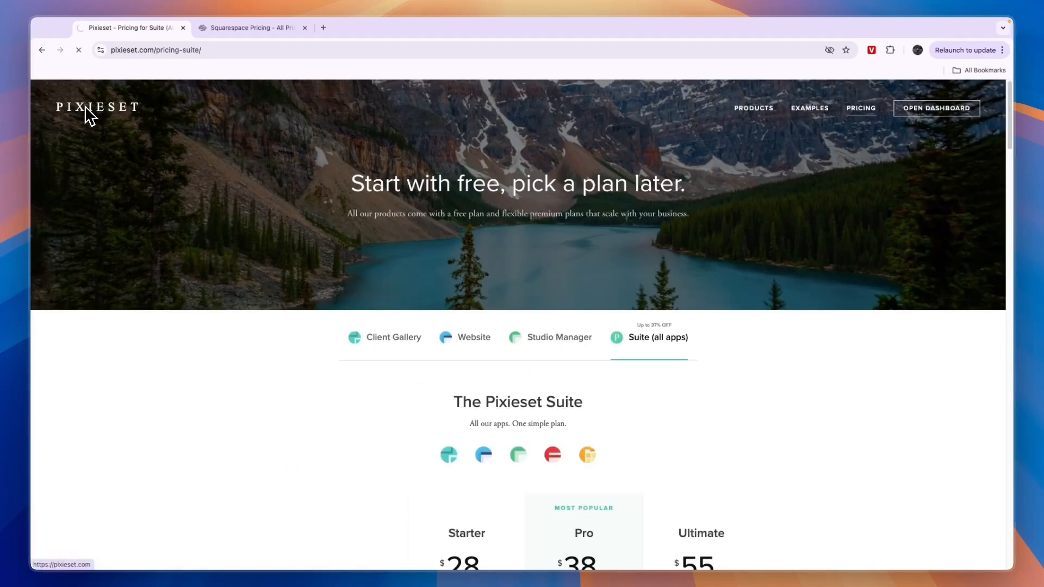
Load the Pixieset home page and switch back to the Squarespace pricing tab
click(97, 107)
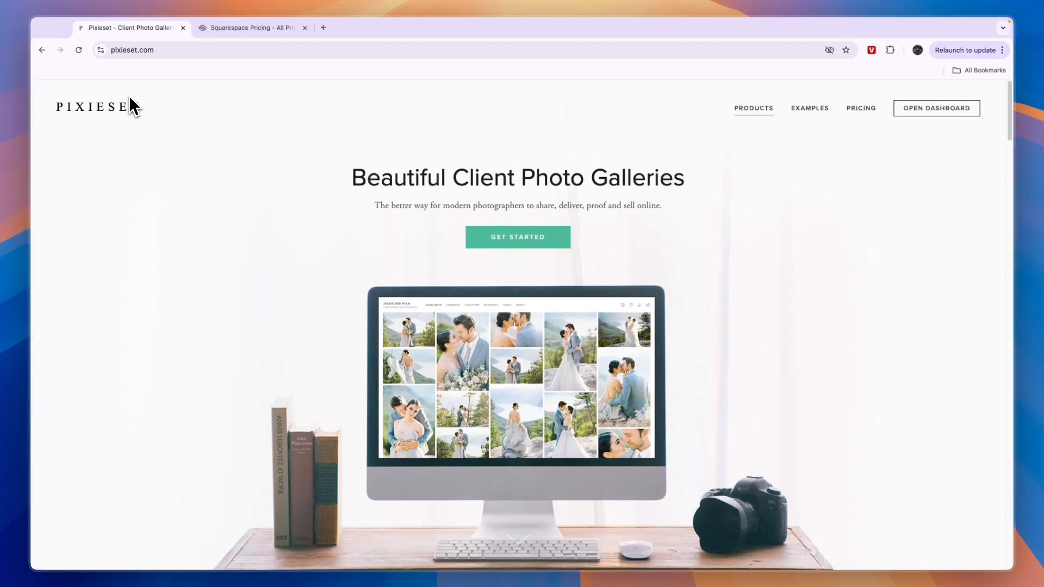
mouse_move(154, 110)
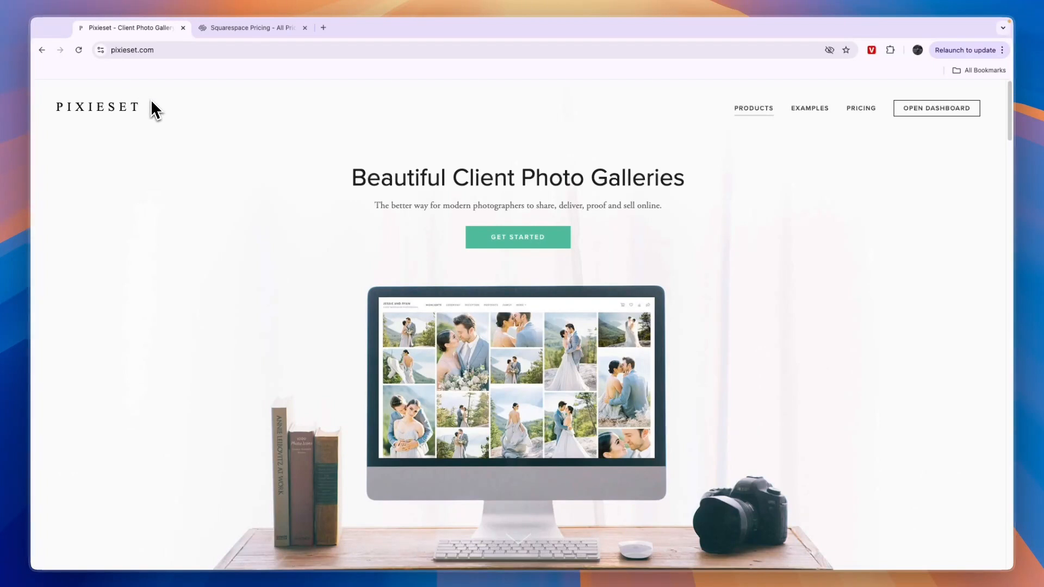
mouse_move(154, 105)
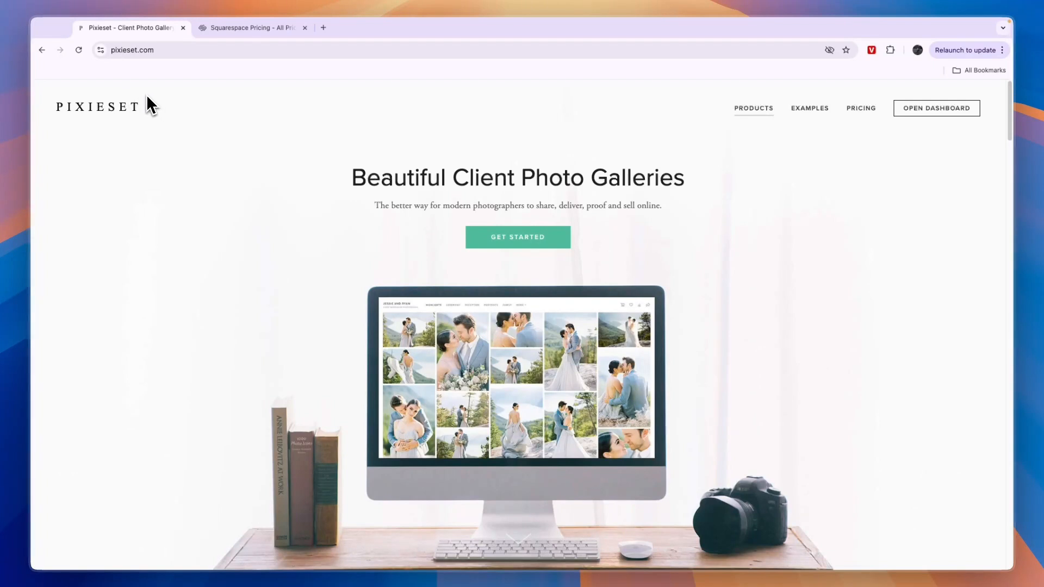
click(252, 27)
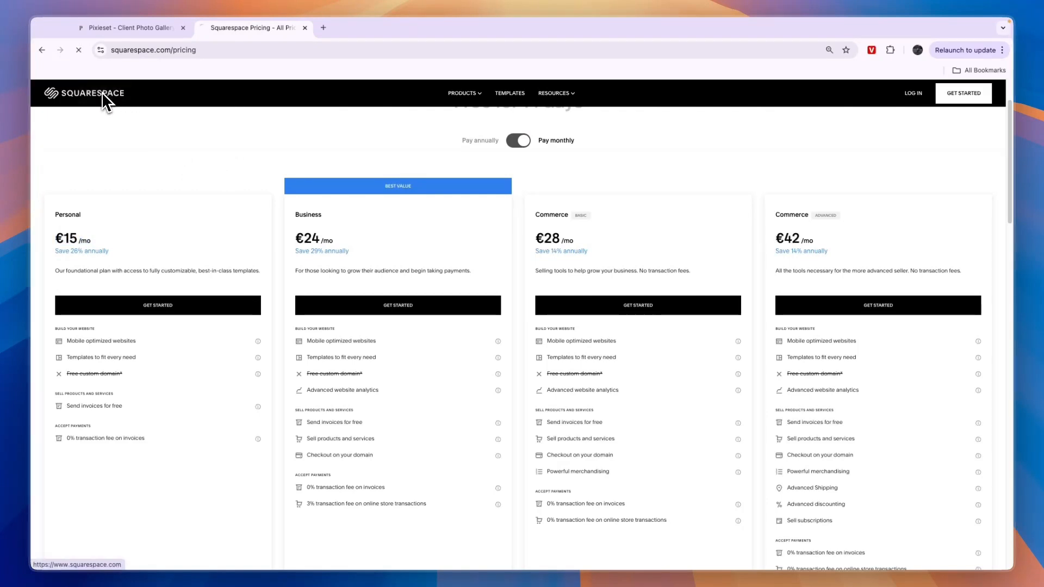
Visit Squarespace Templates, type 'po' in the site-topic search, leave the questionnaire and return to the Pixieset tab
click(83, 94)
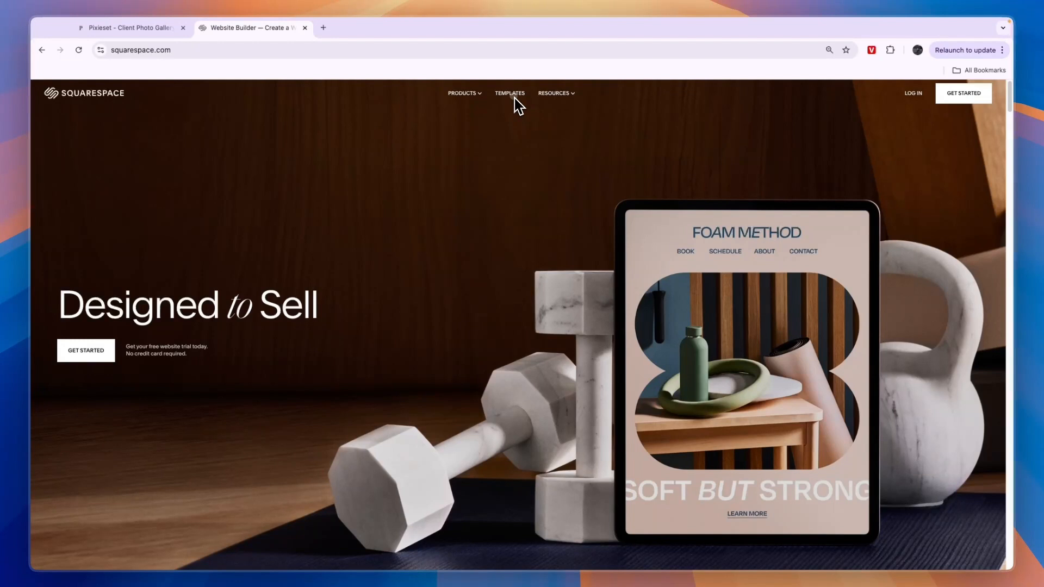
click(509, 93)
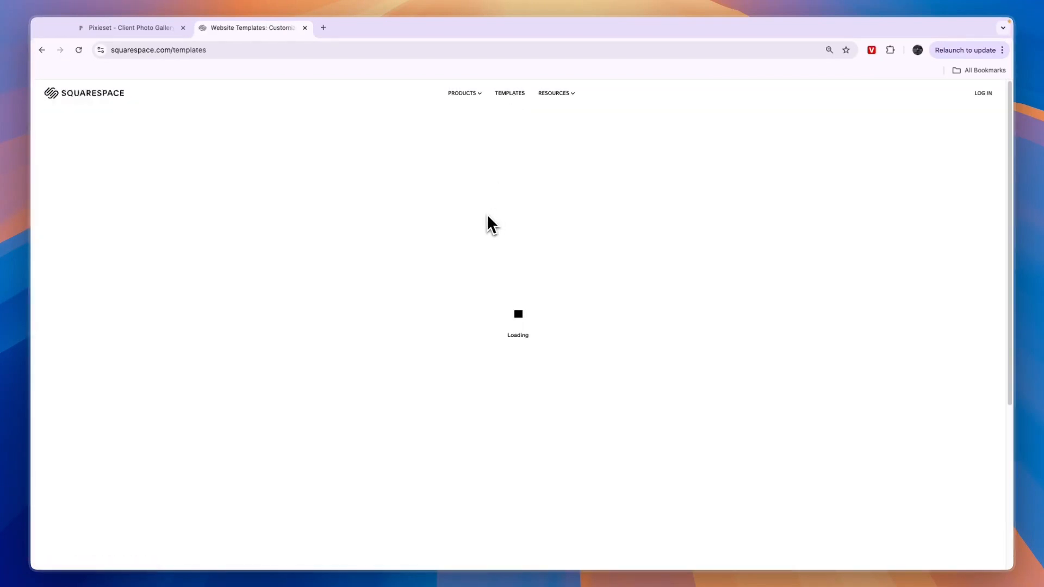
text(po)
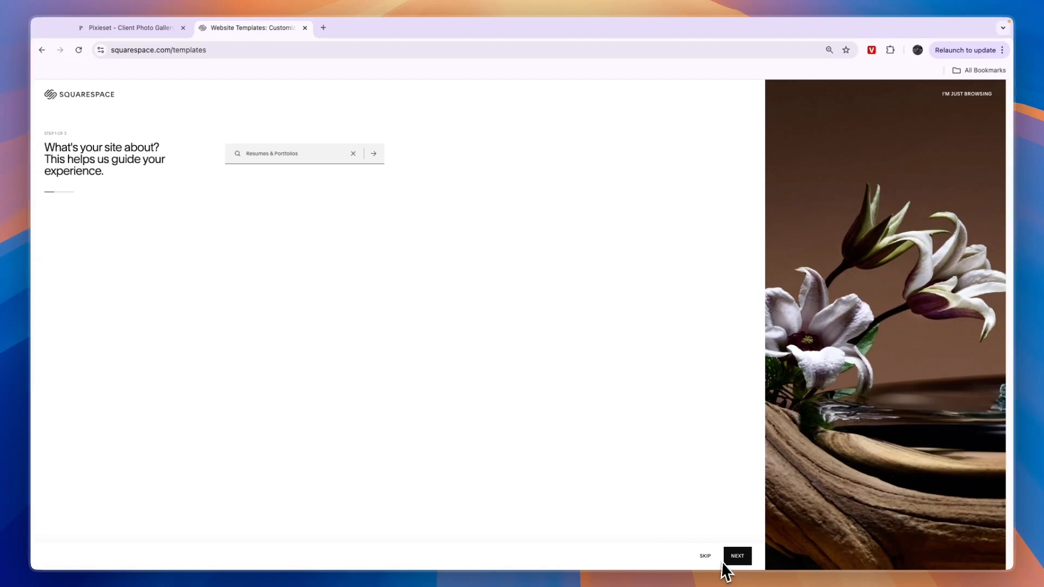
click(736, 556)
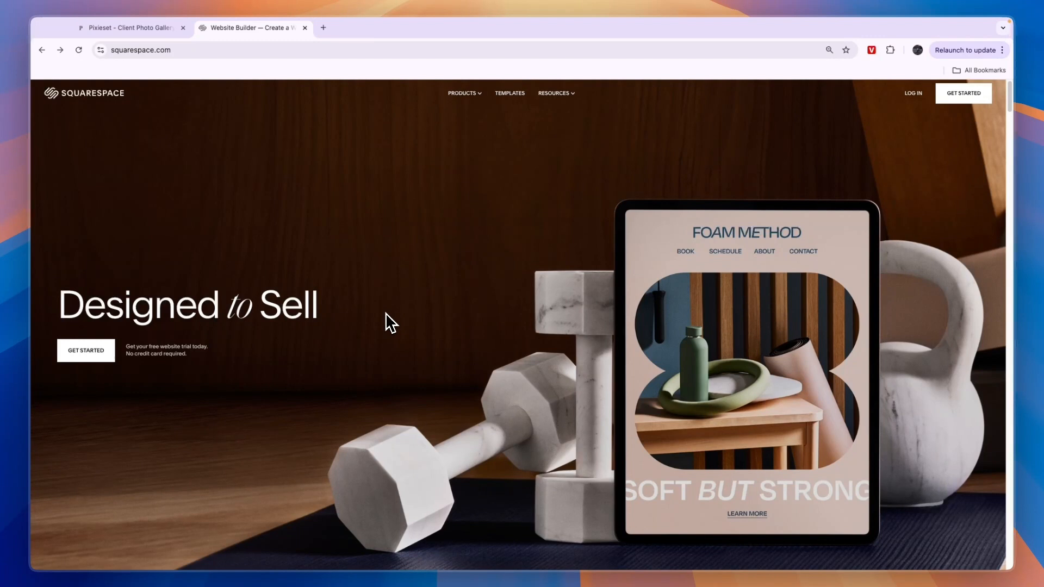
mouse_move(383, 326)
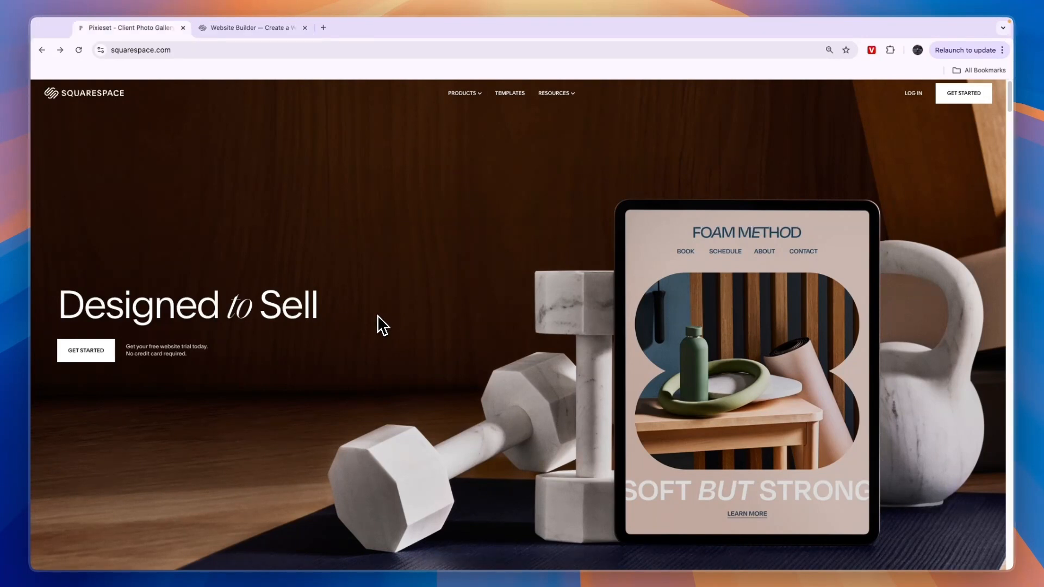
click(126, 28)
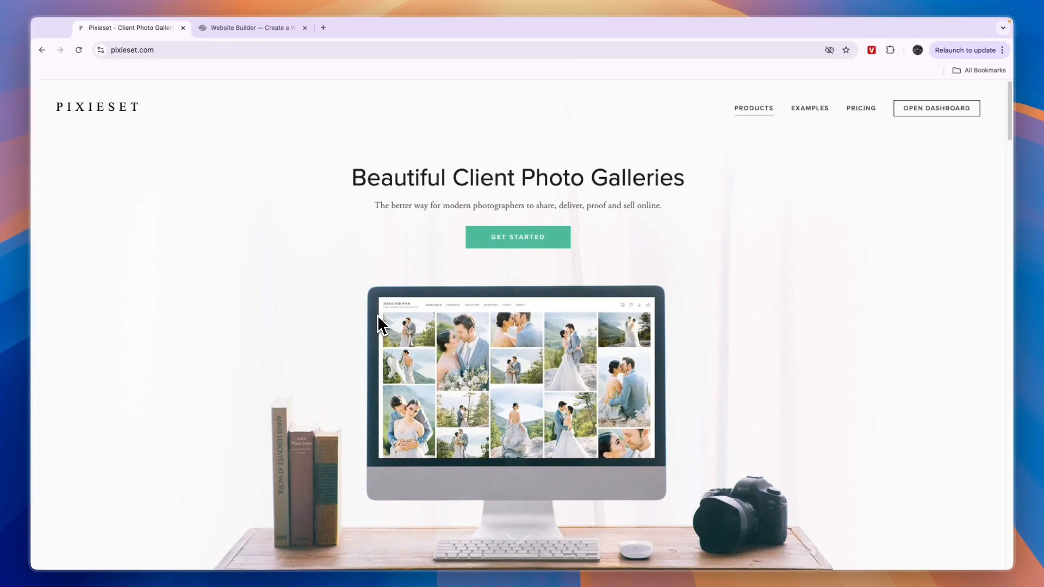